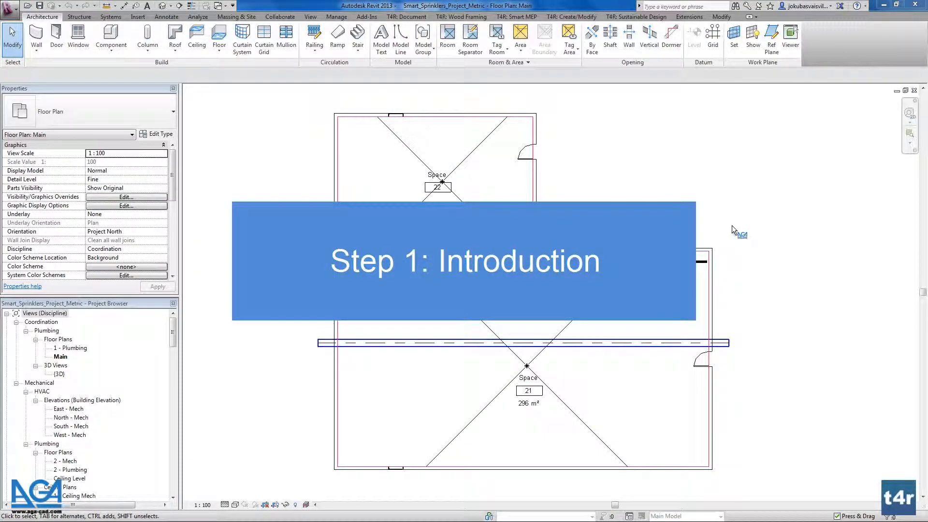
mouse_move(415, 153)
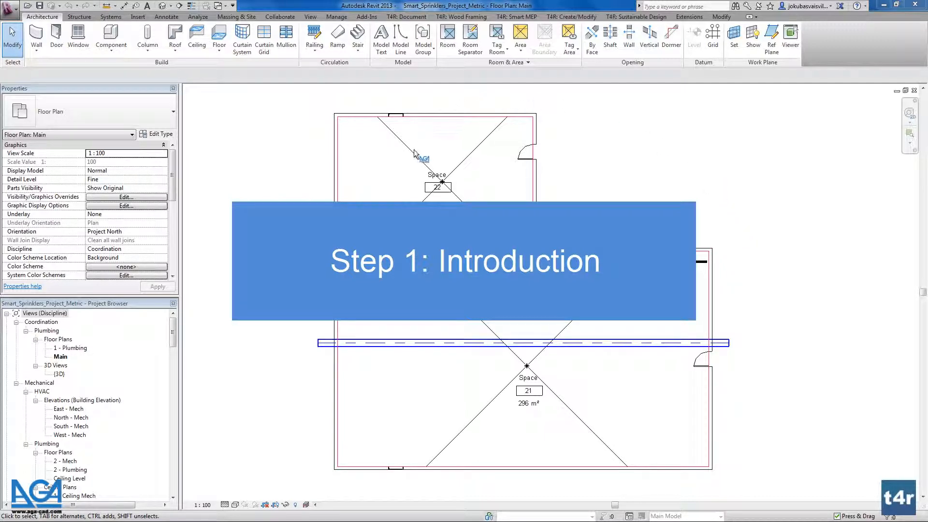
Bring up the Smart Sprinklers command list from the T4R: Smart MEP tab.
click(438, 187)
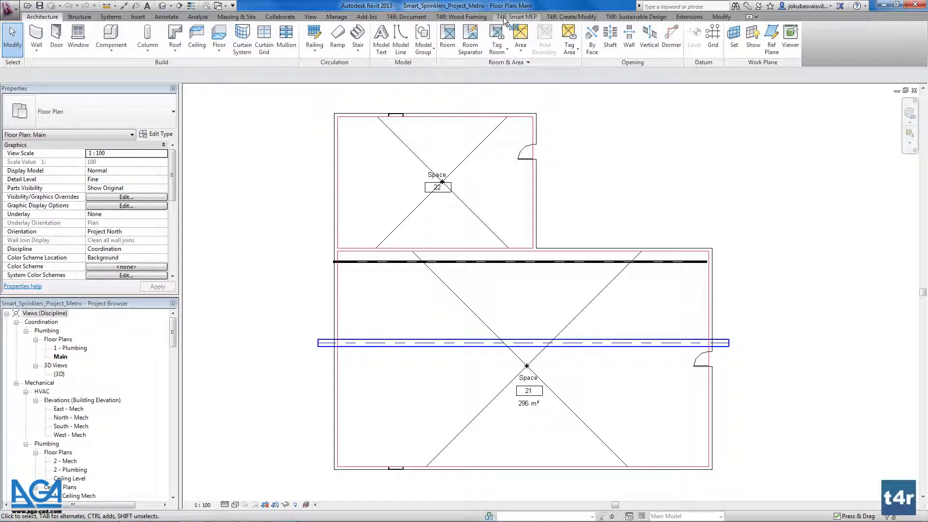
click(516, 17)
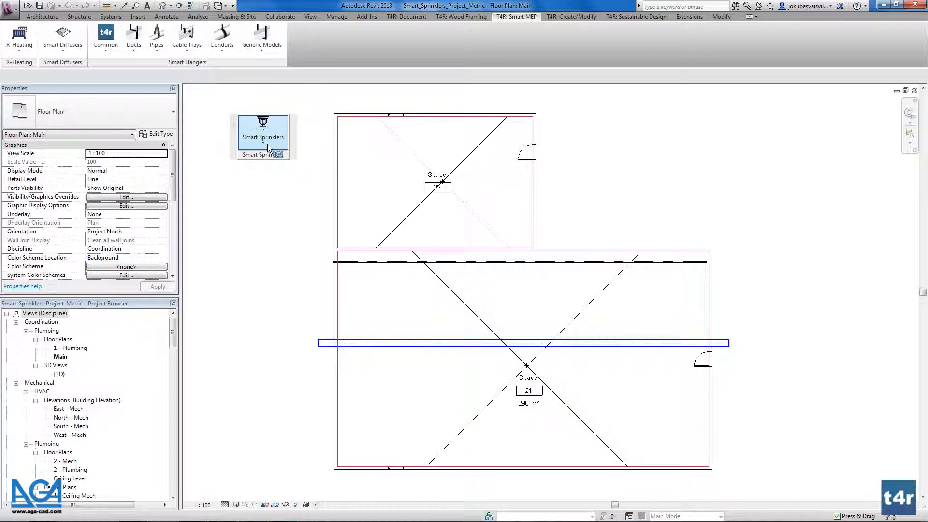
mouse_move(269, 147)
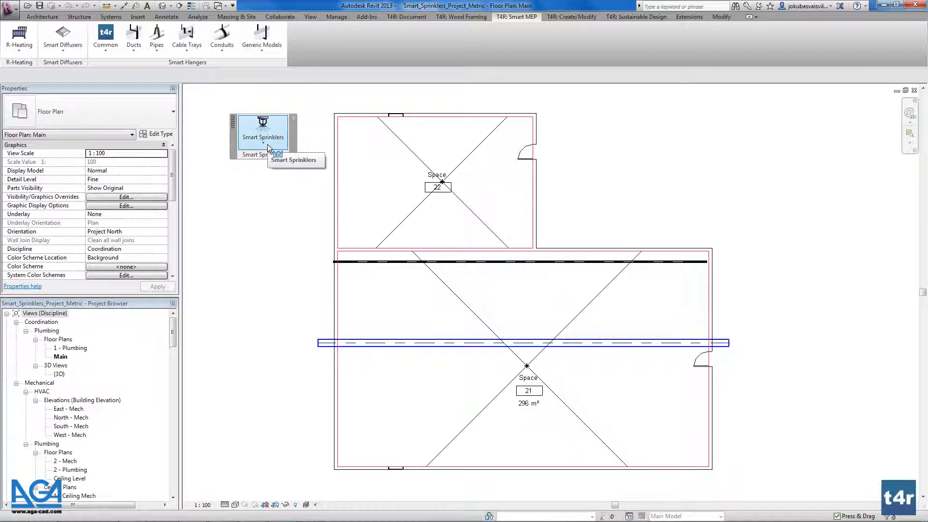
click(262, 130)
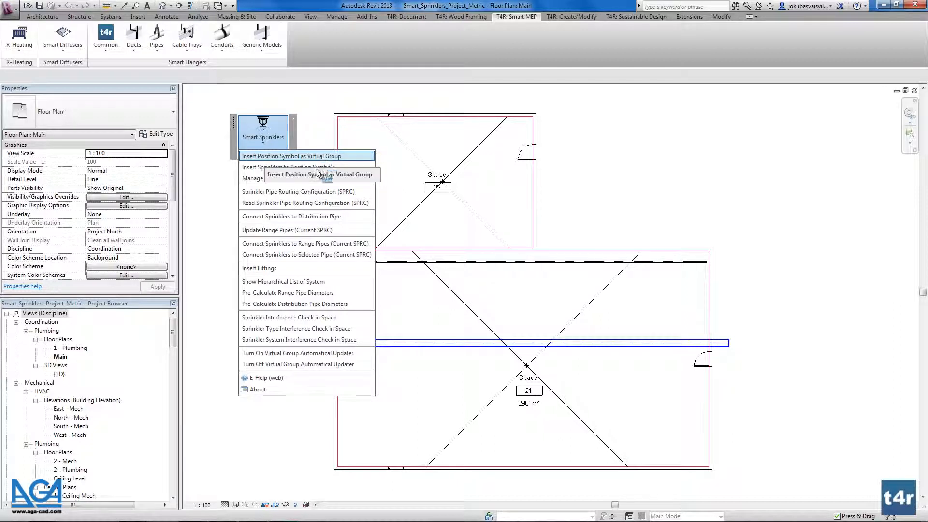
mouse_move(313, 177)
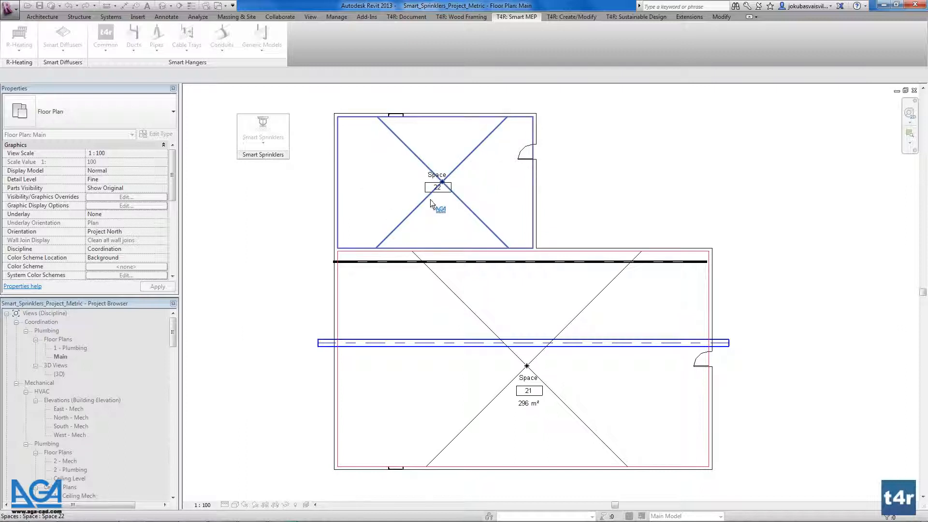
mouse_move(425, 203)
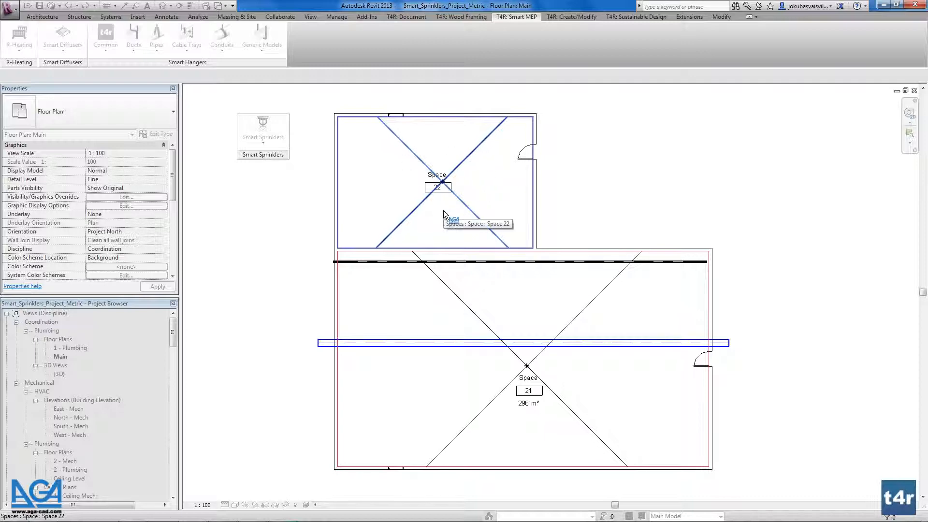
mouse_move(426, 204)
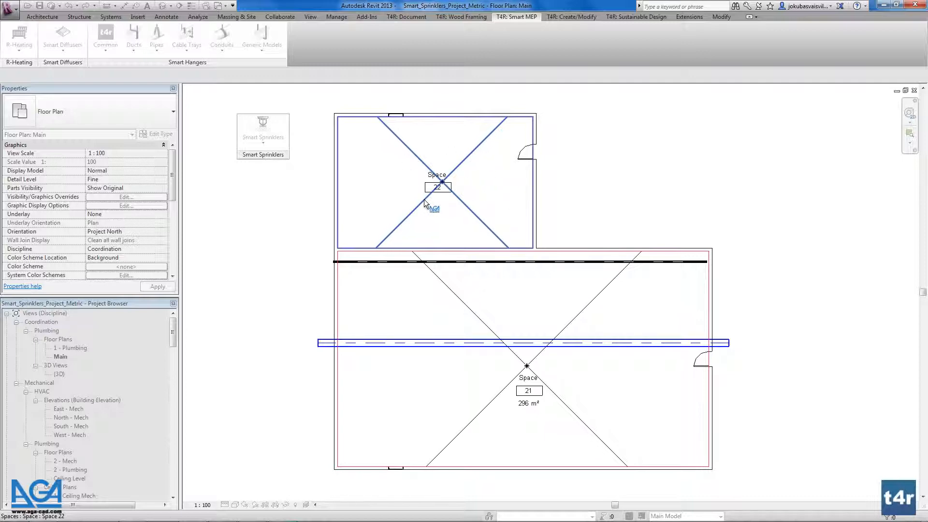
mouse_move(425, 203)
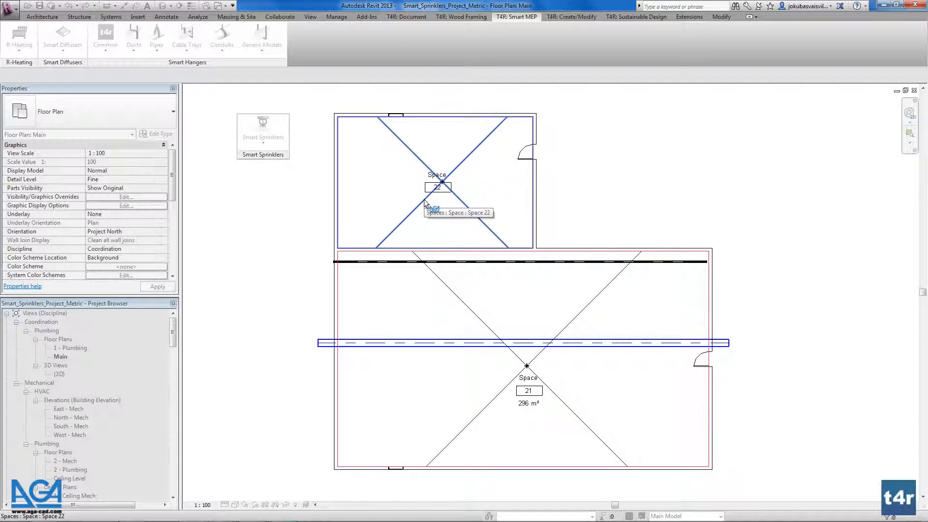
mouse_move(425, 204)
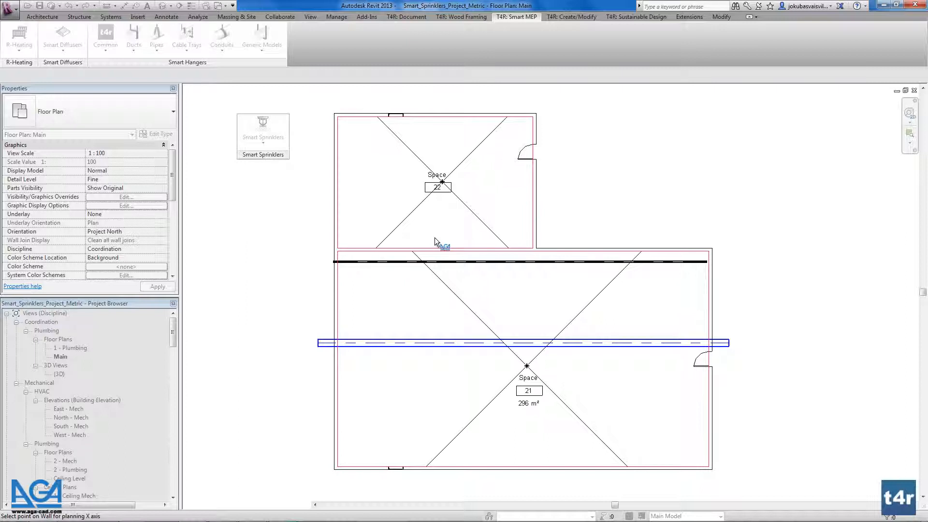
mouse_move(436, 247)
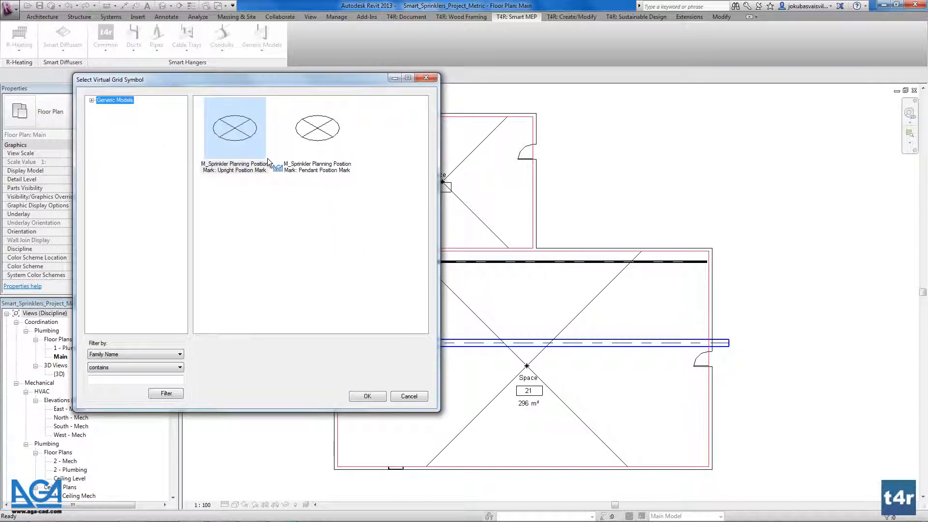
Choose M_Sprinkler Planning Position Mark: Pendant Position Mark as the virtual grid symbol and confirm.
click(235, 127)
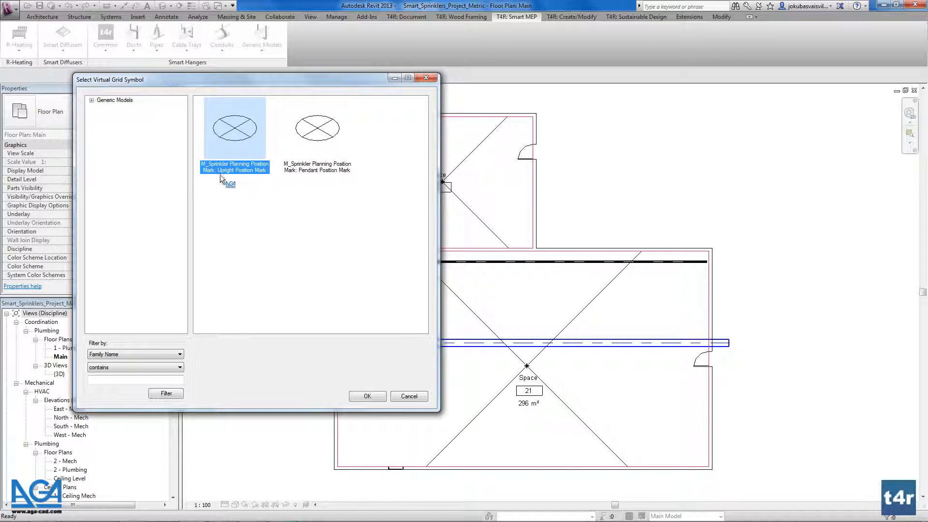
mouse_move(291, 192)
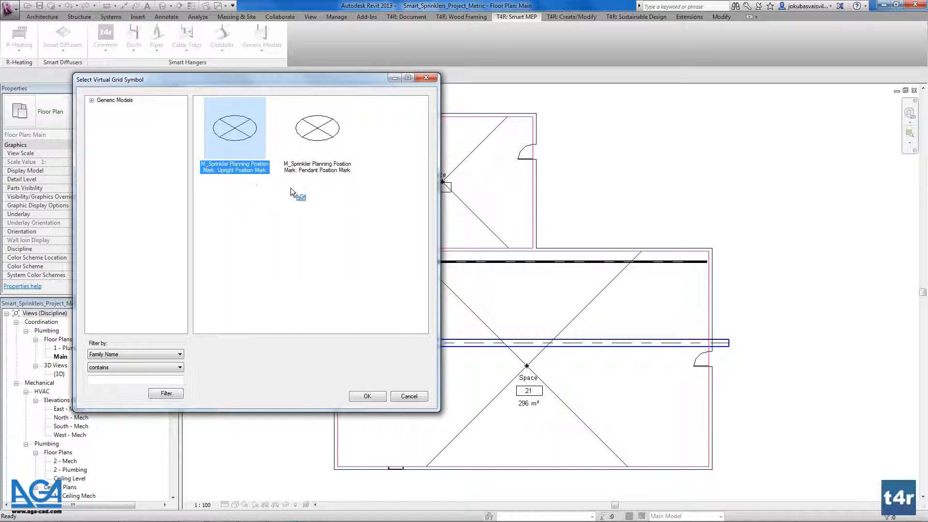
mouse_move(299, 182)
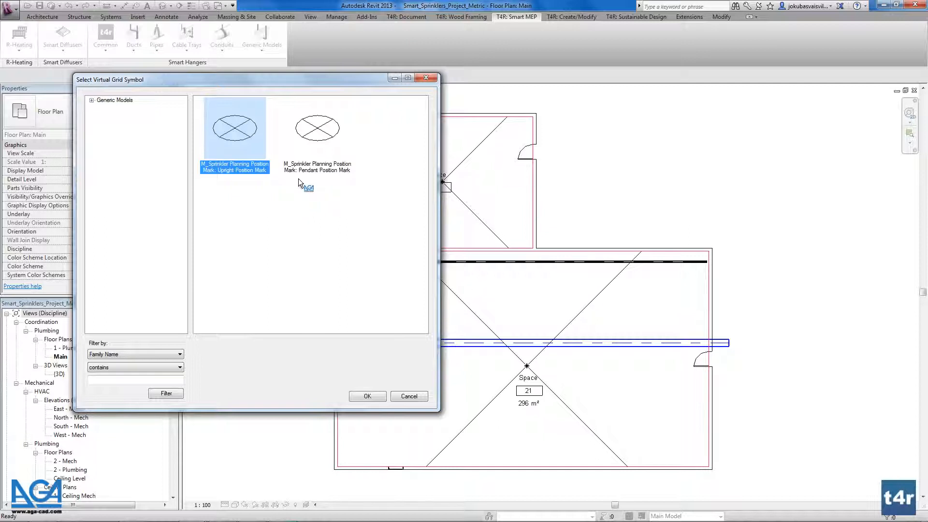
mouse_move(319, 180)
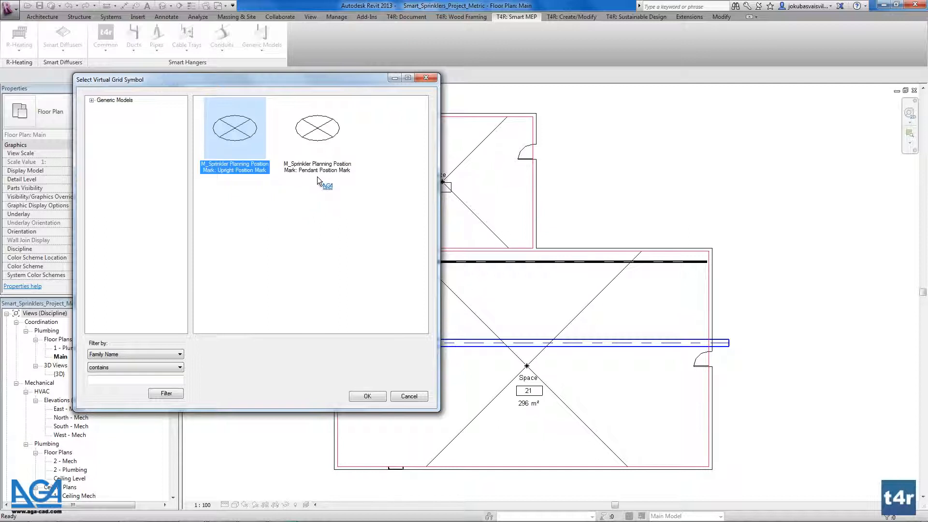
click(318, 128)
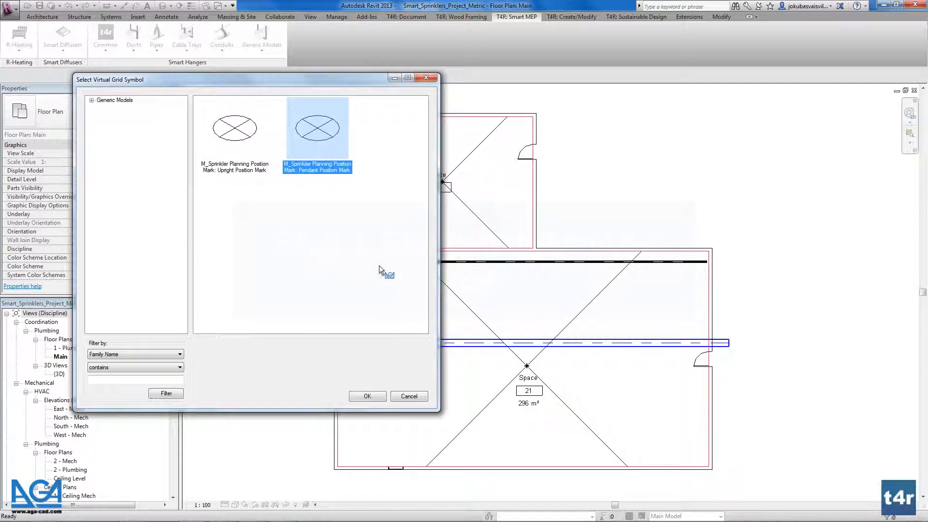
click(367, 397)
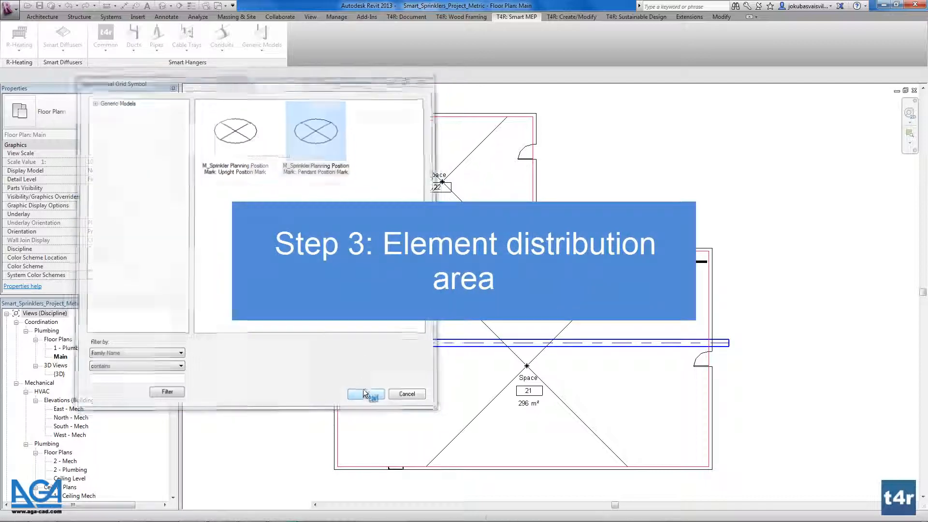
Let the virtual grid place four pendant marks around Space 22's tag.
click(365, 395)
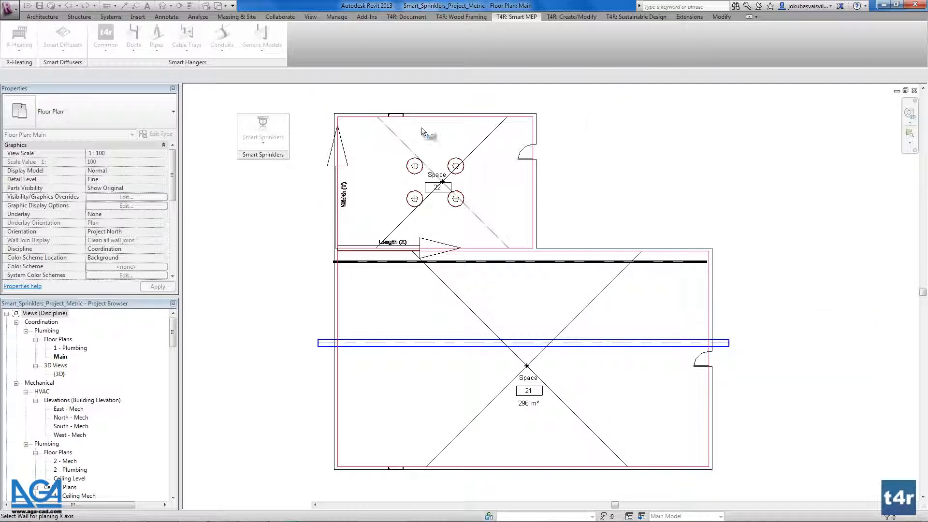
mouse_move(373, 122)
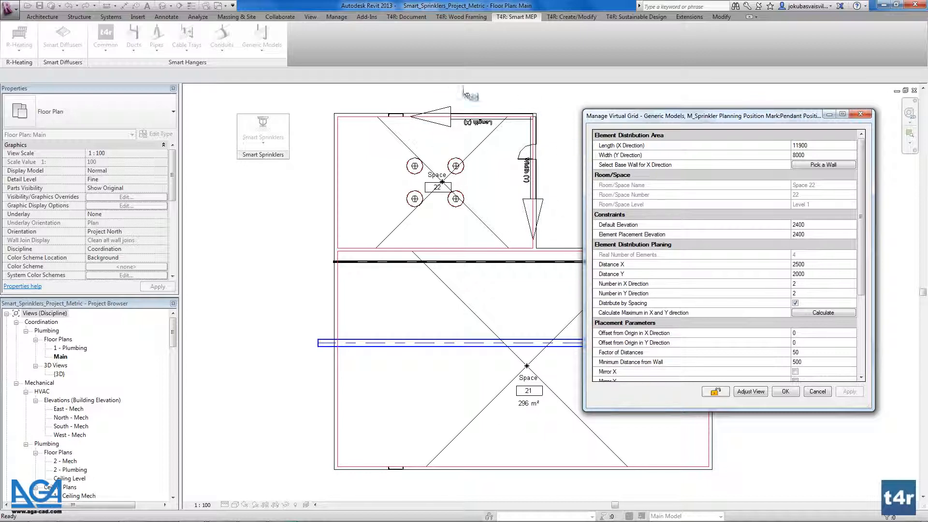
mouse_move(435, 134)
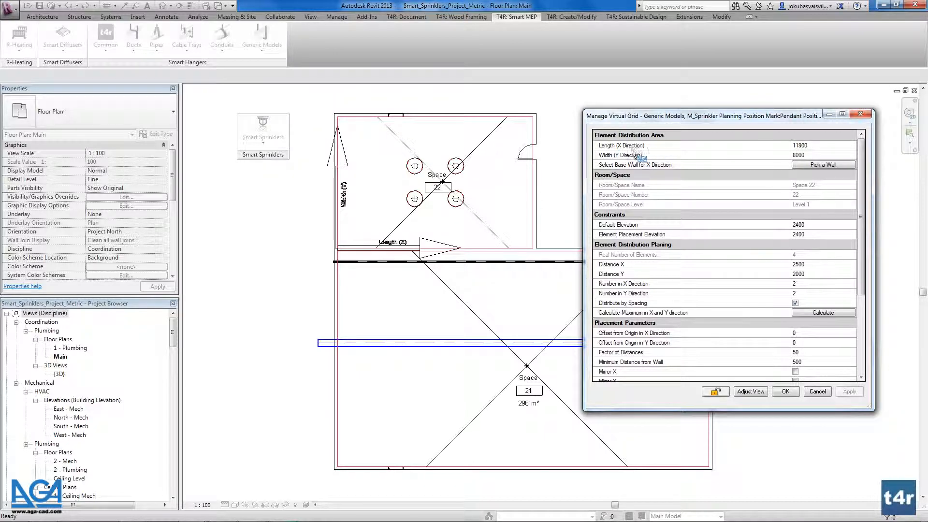
click(634, 155)
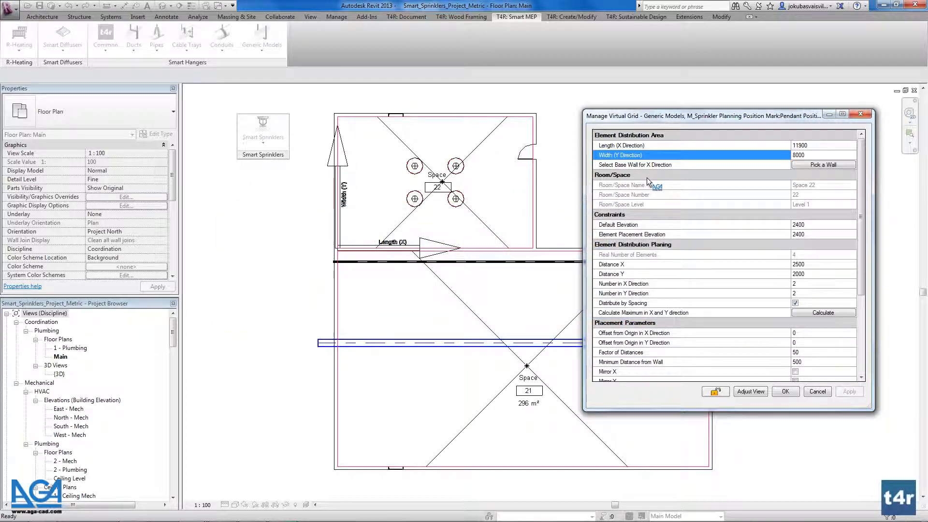
mouse_move(626, 192)
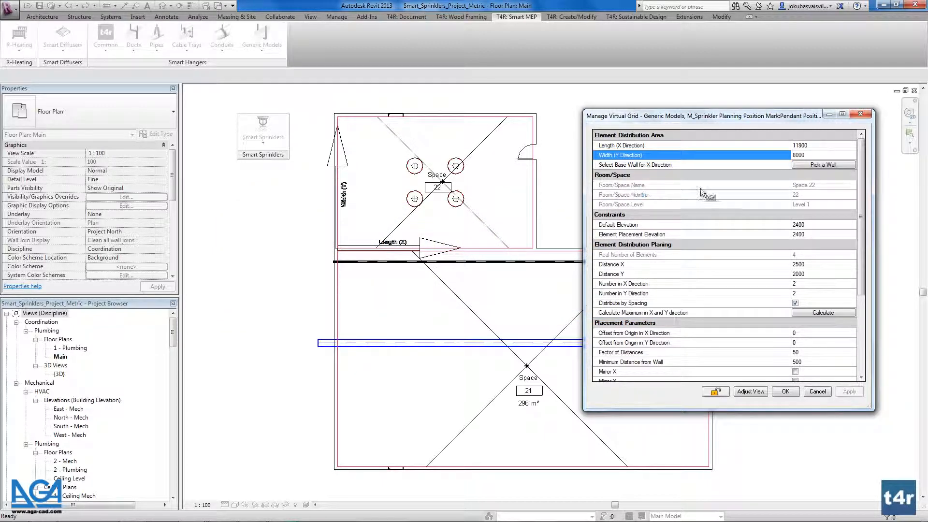
mouse_move(633, 204)
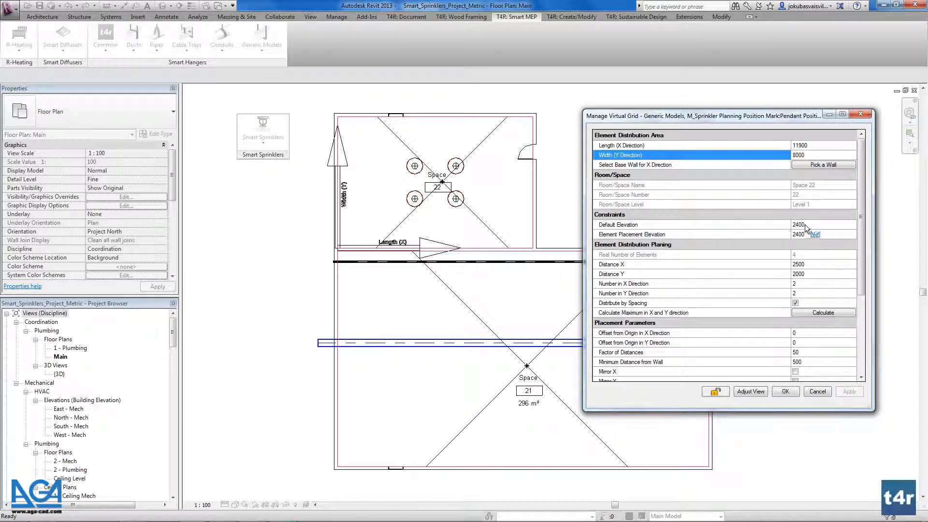
click(822, 225)
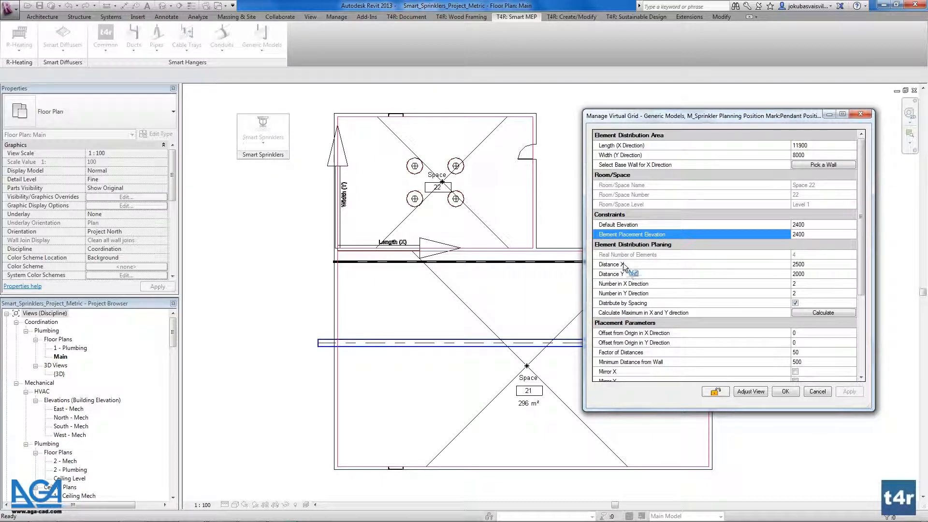
mouse_move(629, 278)
text(2000)
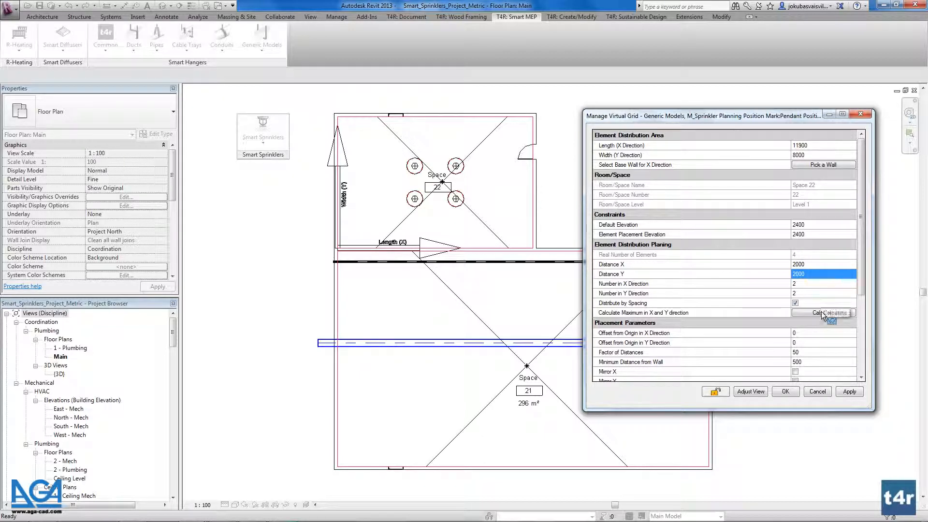
Calculate the 6 by 4 mark count at 2000 spacing and apply it to the plan.
click(824, 313)
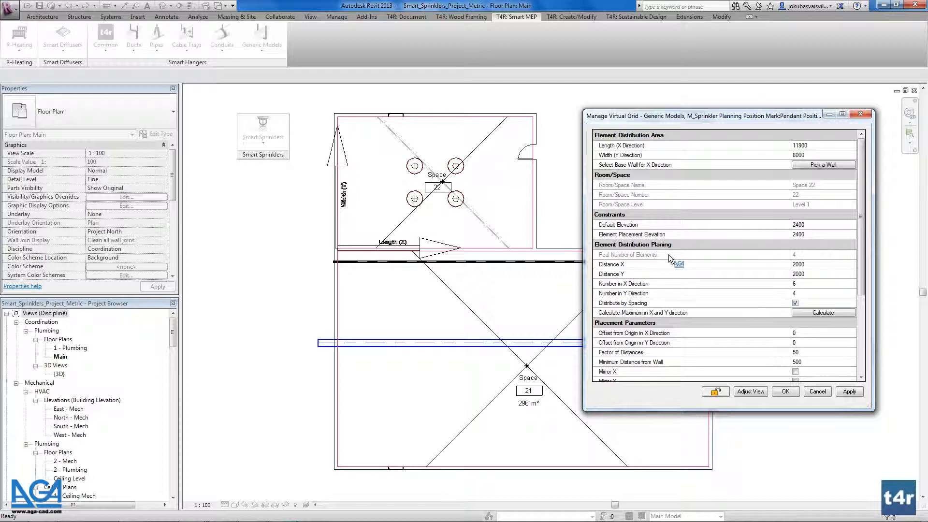
mouse_move(464, 182)
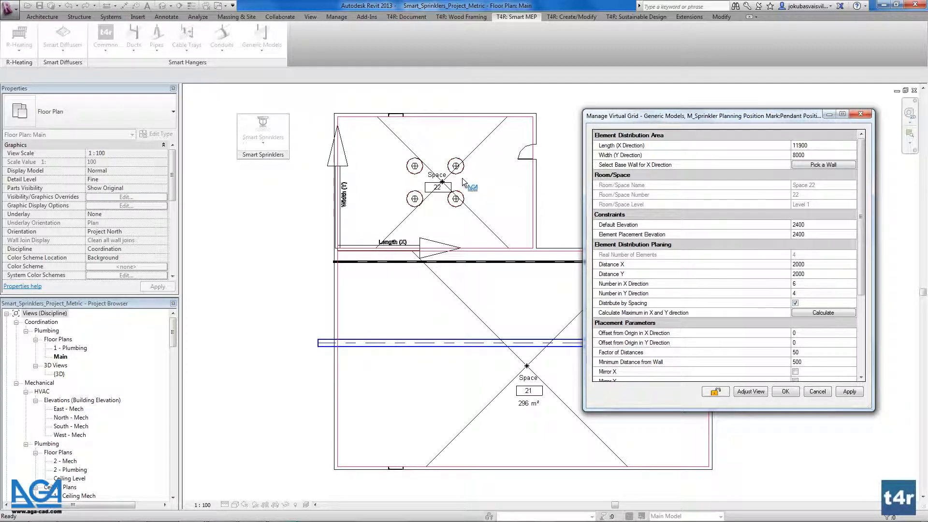
click(848, 391)
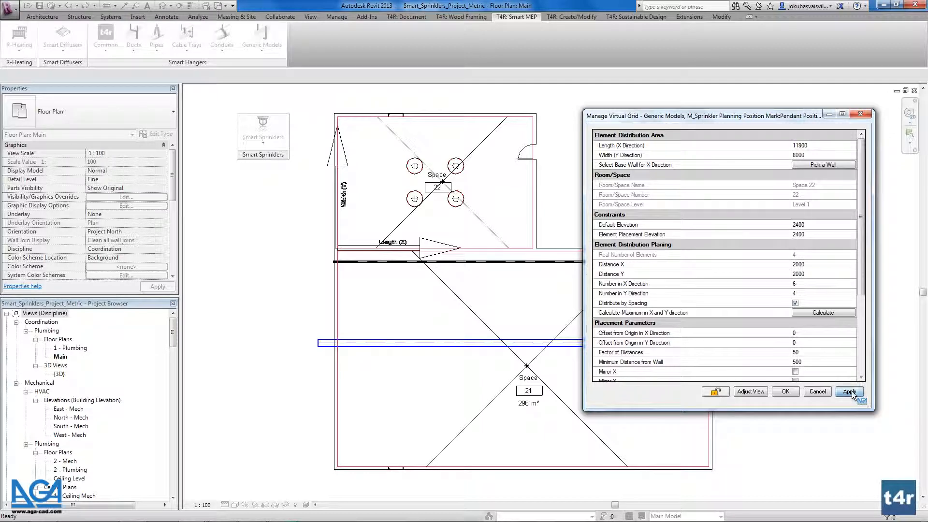
click(848, 392)
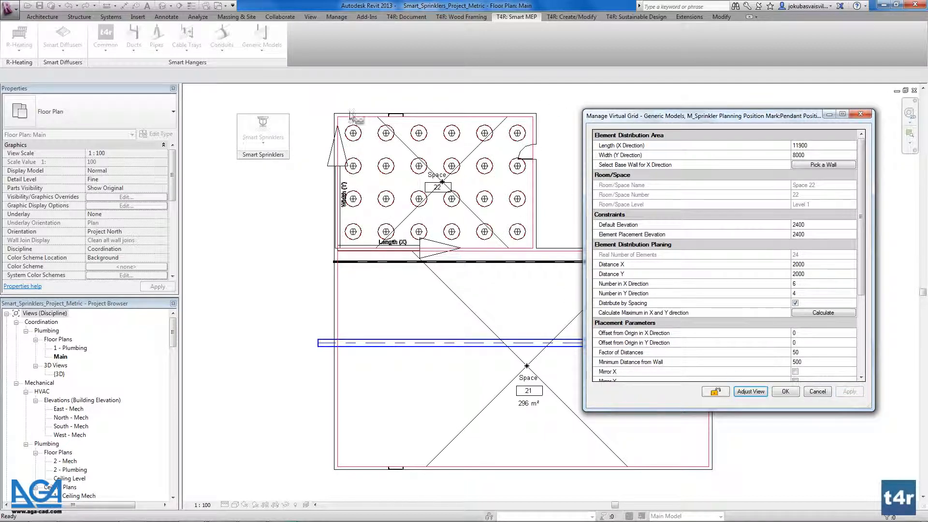
mouse_move(529, 151)
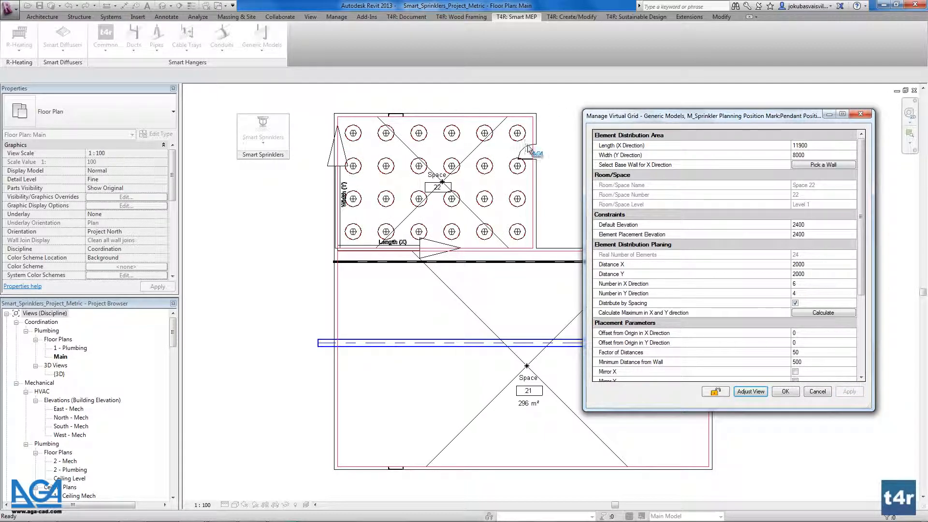
click(820, 264)
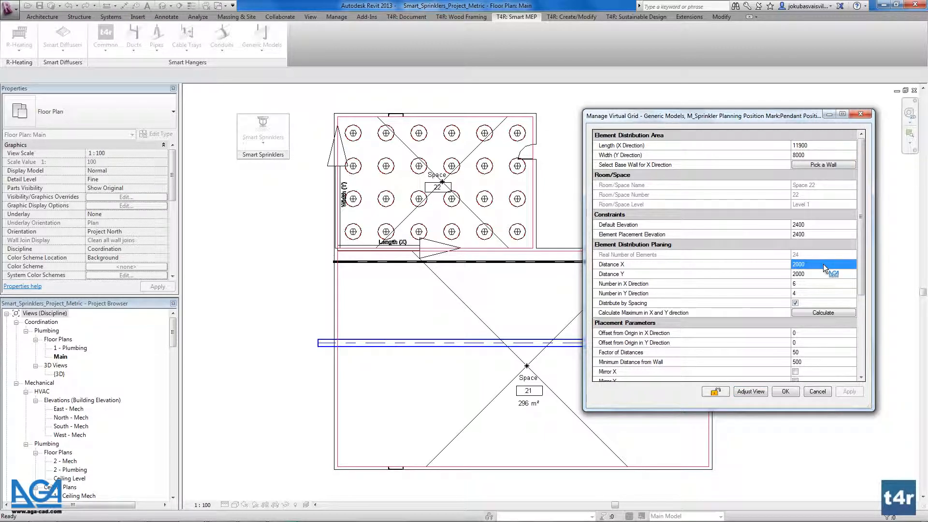
text(2500)
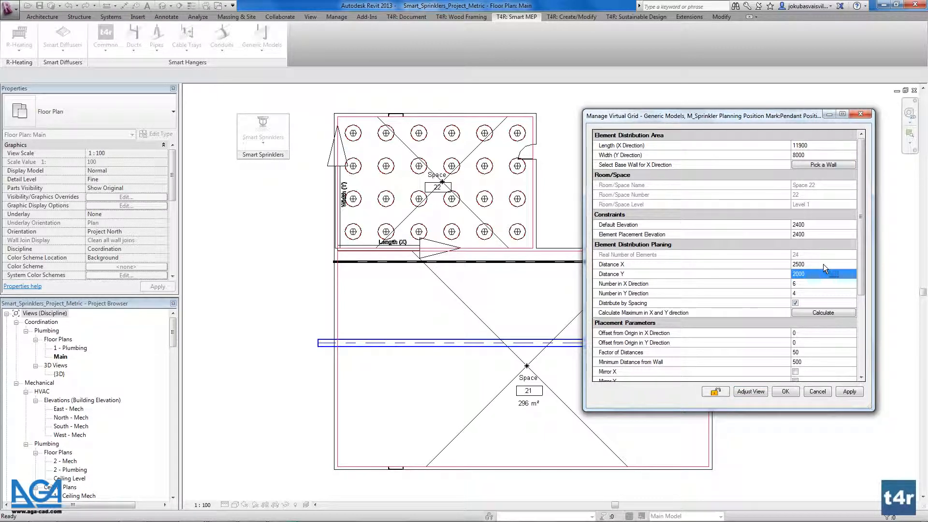
click(823, 313)
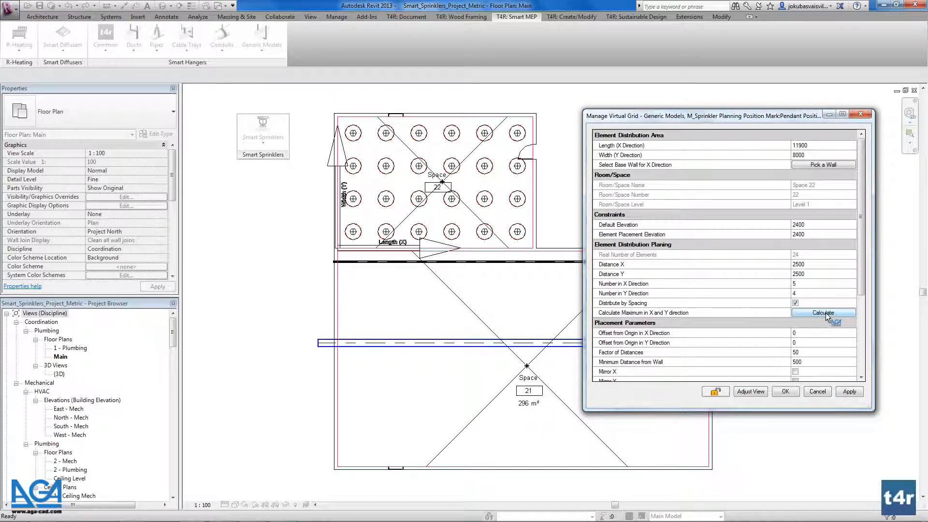
click(823, 313)
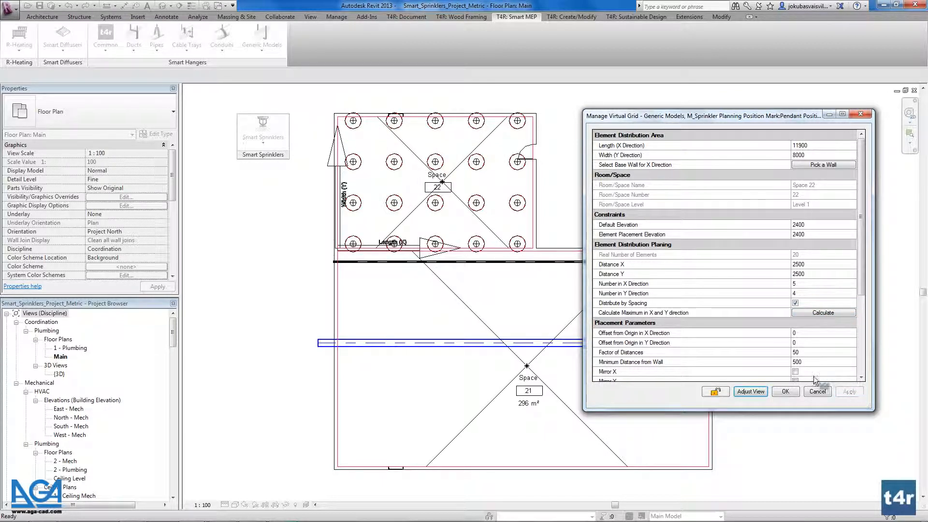
mouse_move(816, 269)
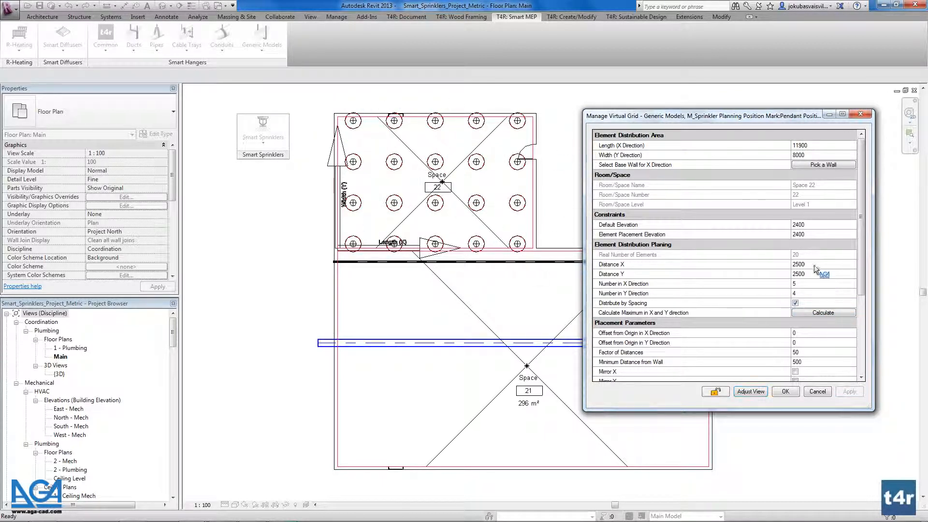
click(816, 274)
text(2000)
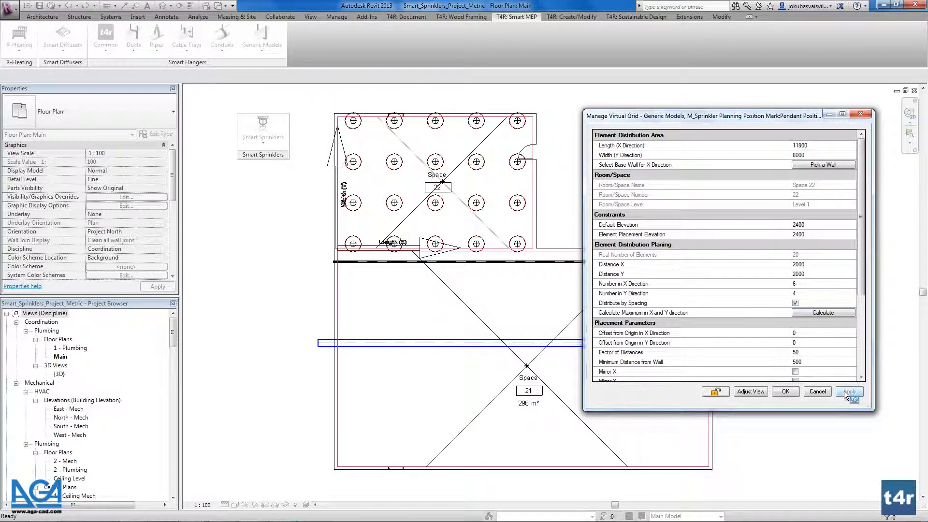
click(850, 392)
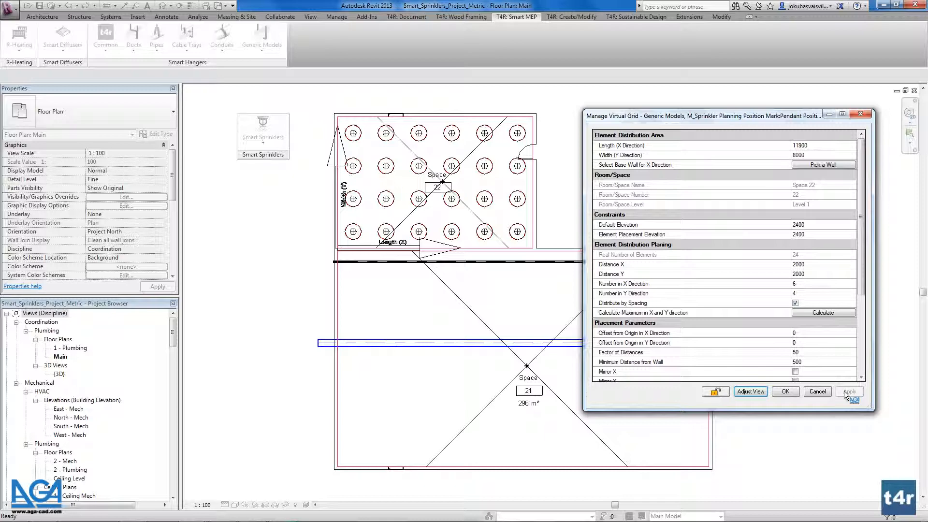
Set Number in X Direction to 3 and apply the 3 by 4 layout of 12 marks.
click(823, 283)
text(3)
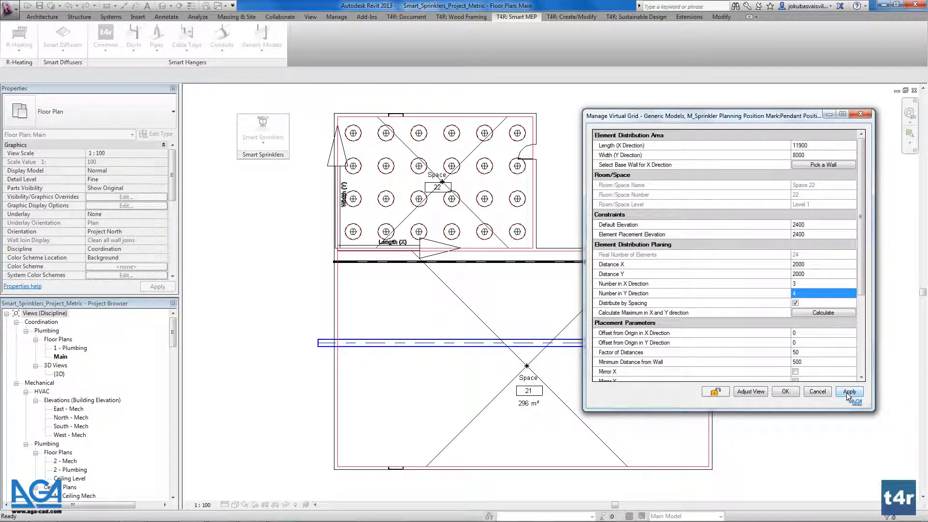
click(849, 391)
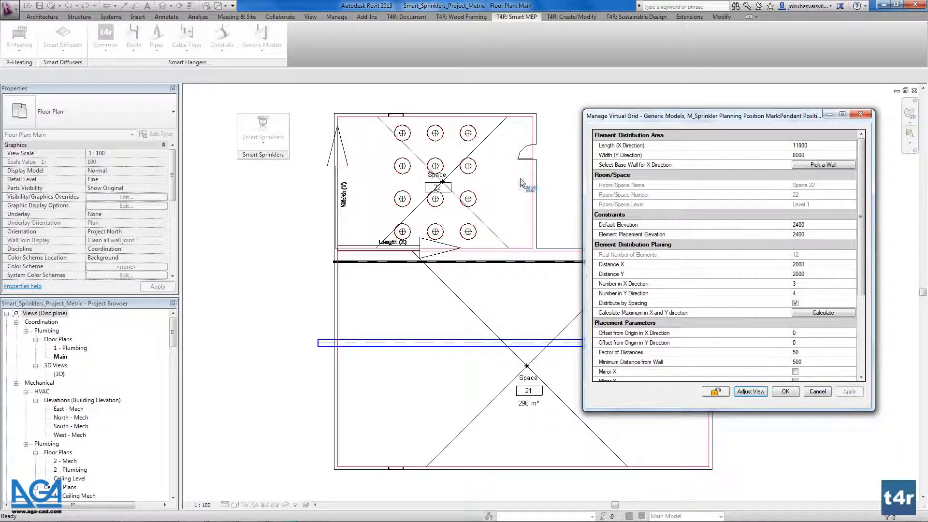
mouse_move(360, 153)
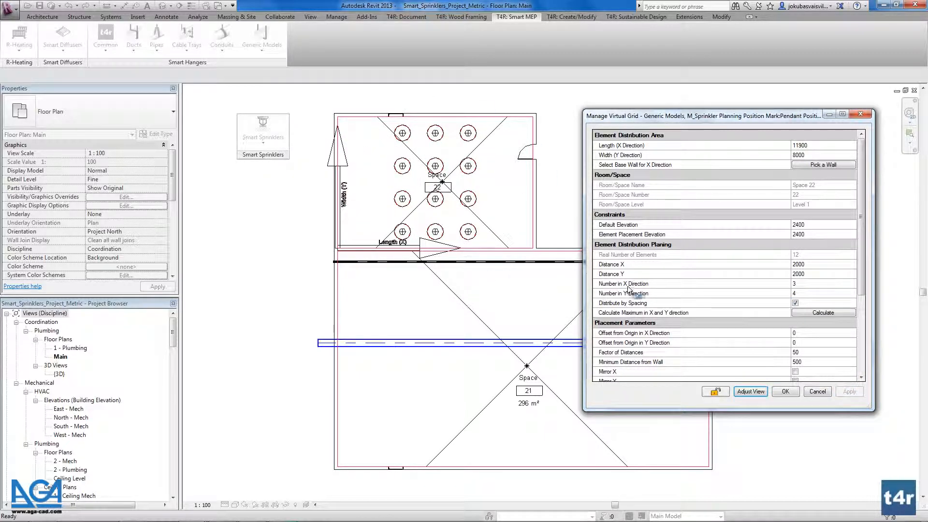
mouse_move(607, 294)
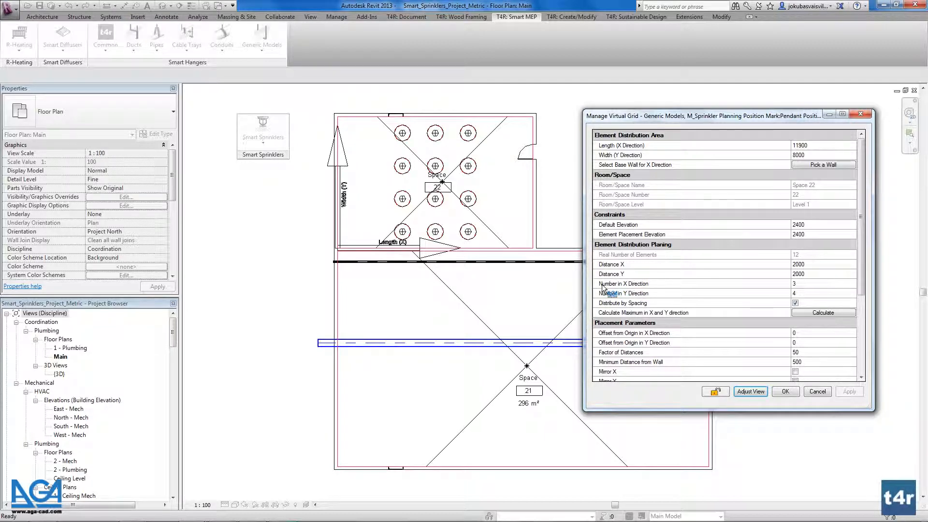
Uncheck Distribute by Spacing and calculate an even spread of the twelve marks.
click(644, 293)
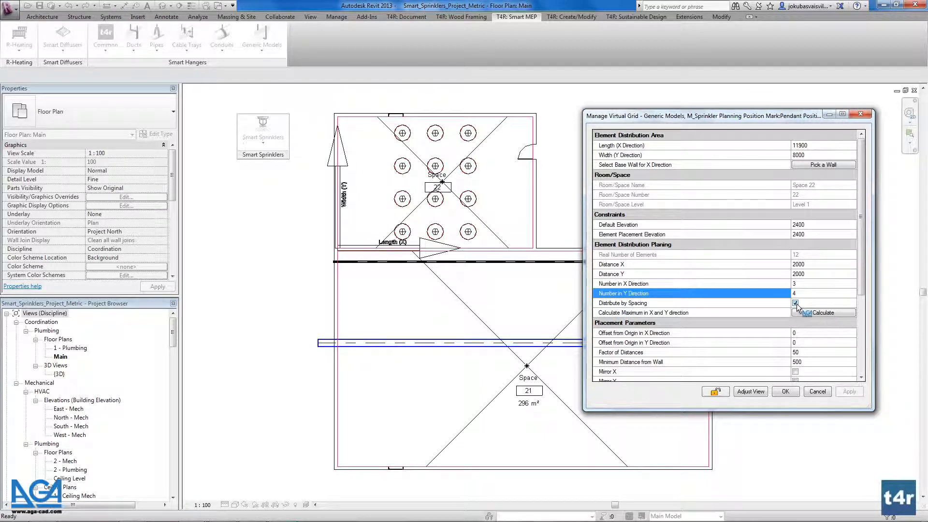
click(794, 303)
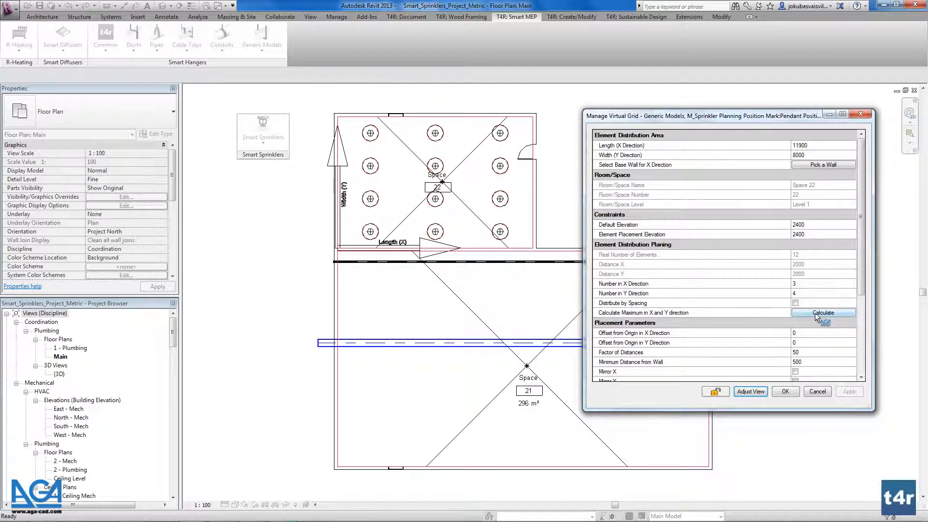
click(795, 302)
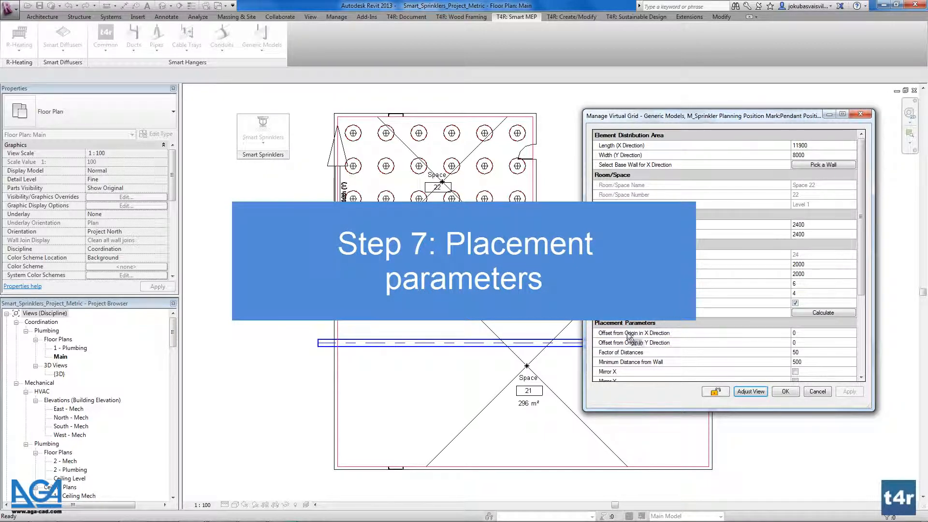
Set Offset from Origin in X Direction to 5000 and apply, leaving 16 marks inside.
click(634, 333)
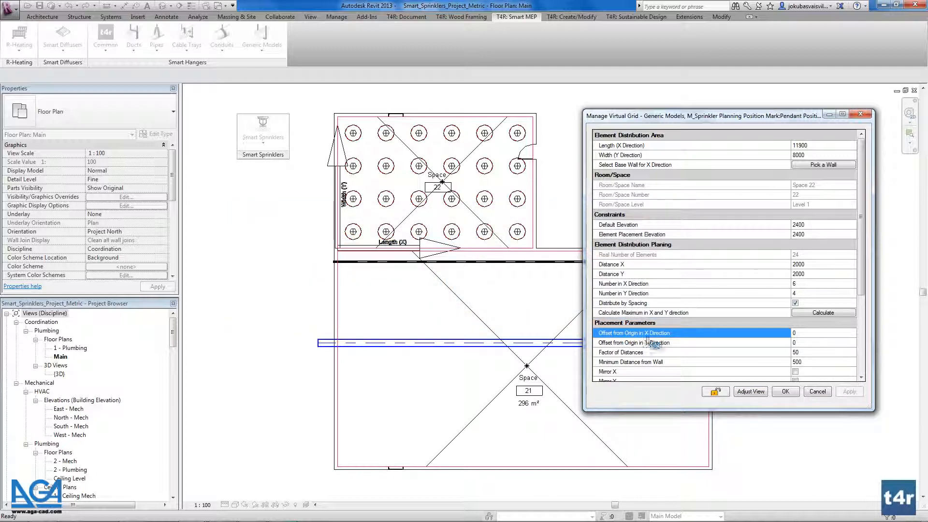
mouse_move(636, 350)
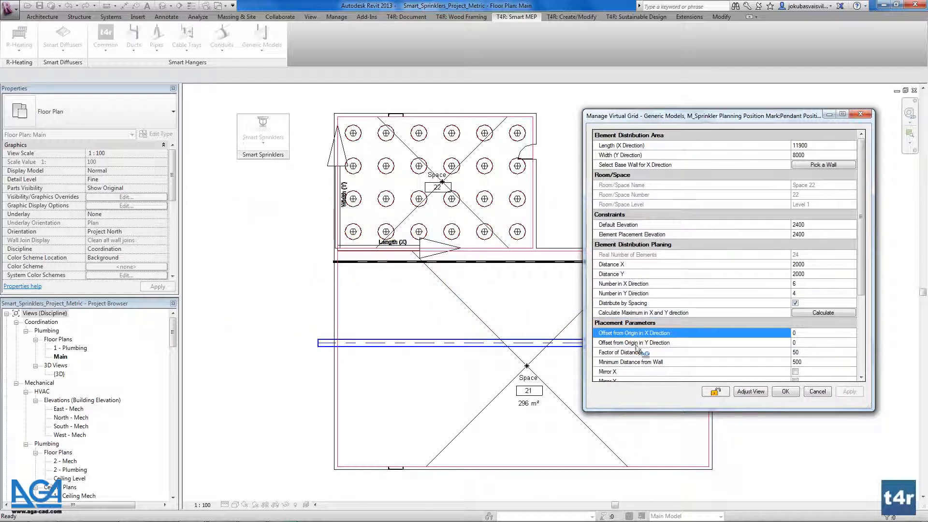
click(823, 332)
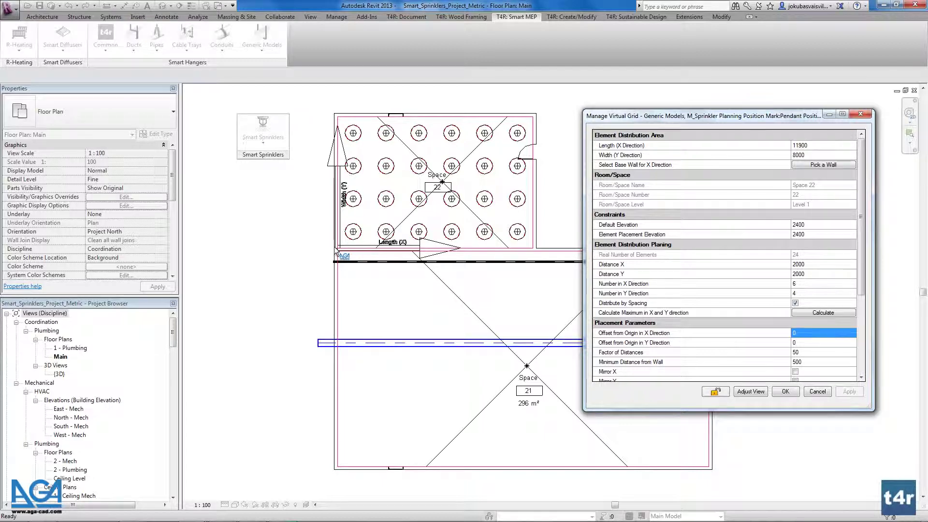
mouse_move(339, 252)
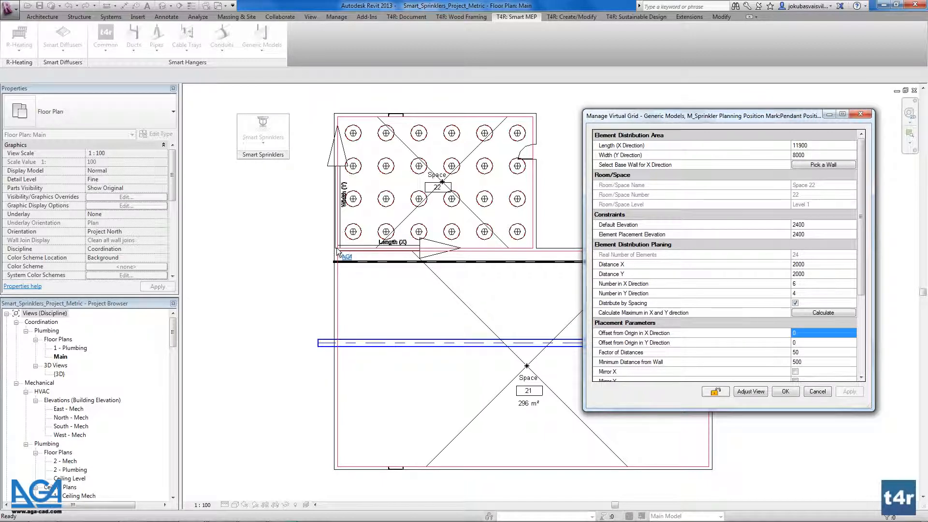
text(5000)
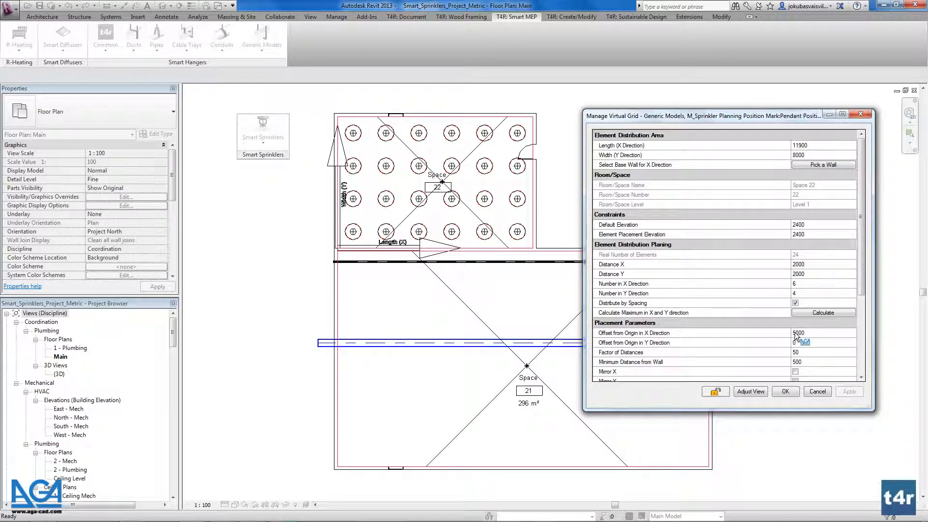
click(823, 342)
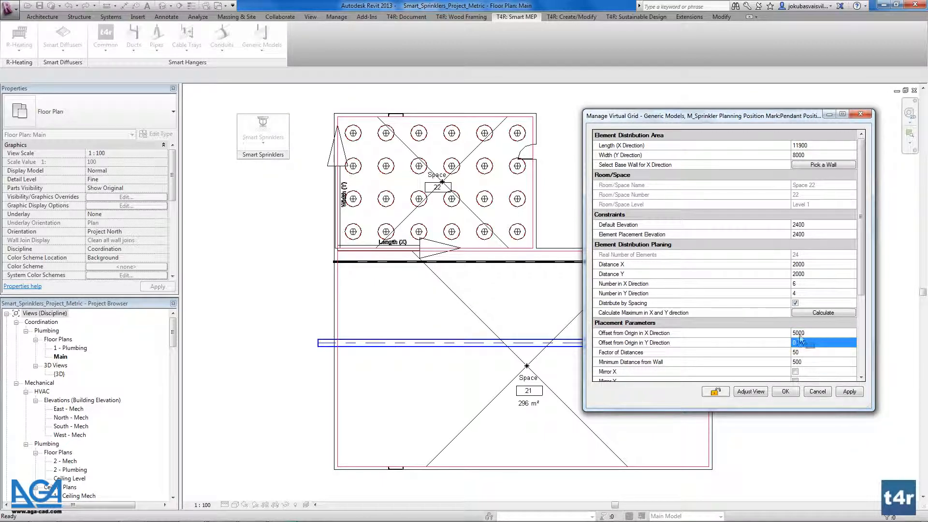
click(849, 392)
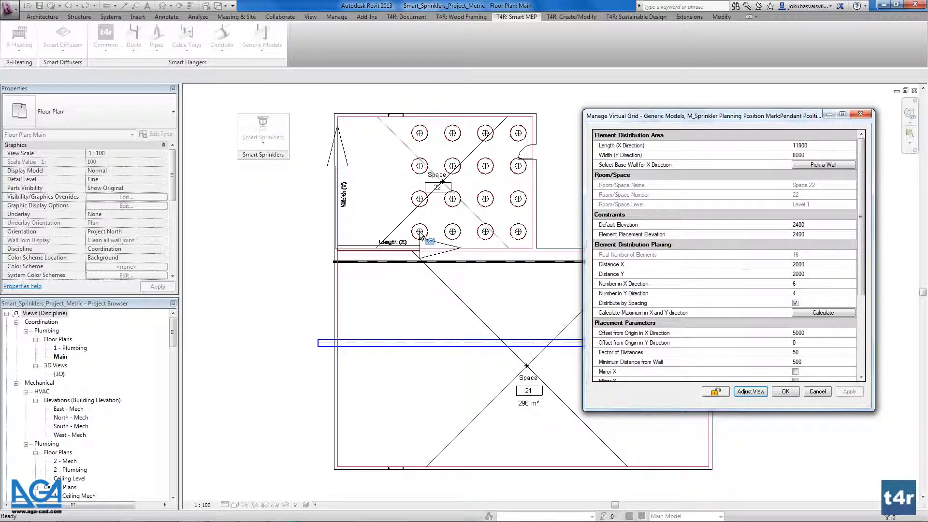
mouse_move(340, 236)
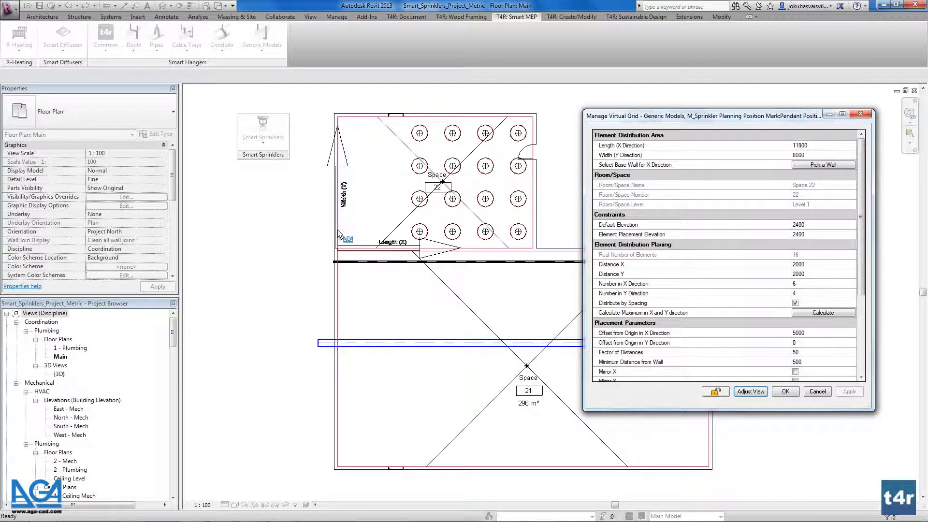
mouse_move(375, 238)
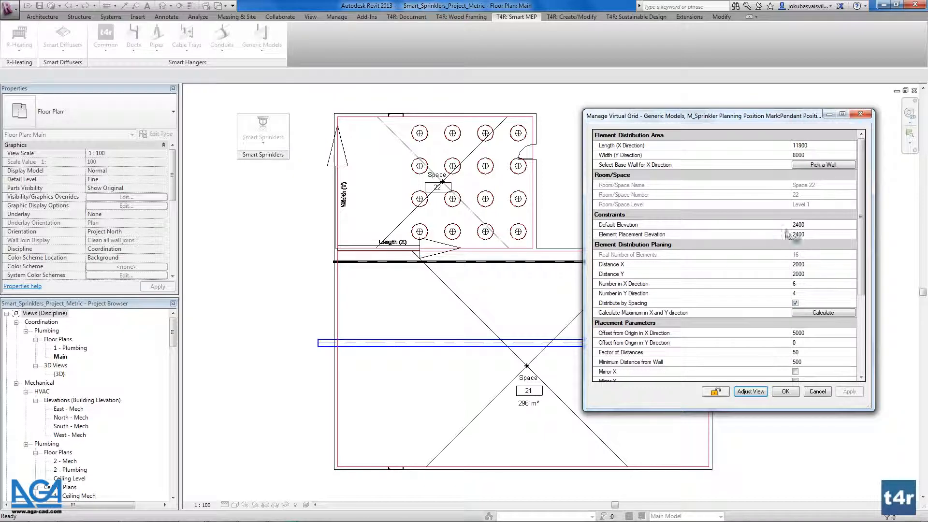
Mirror the grid along X and apply, pushing the 16 marks toward the opposite wall.
scroll(down, 3)
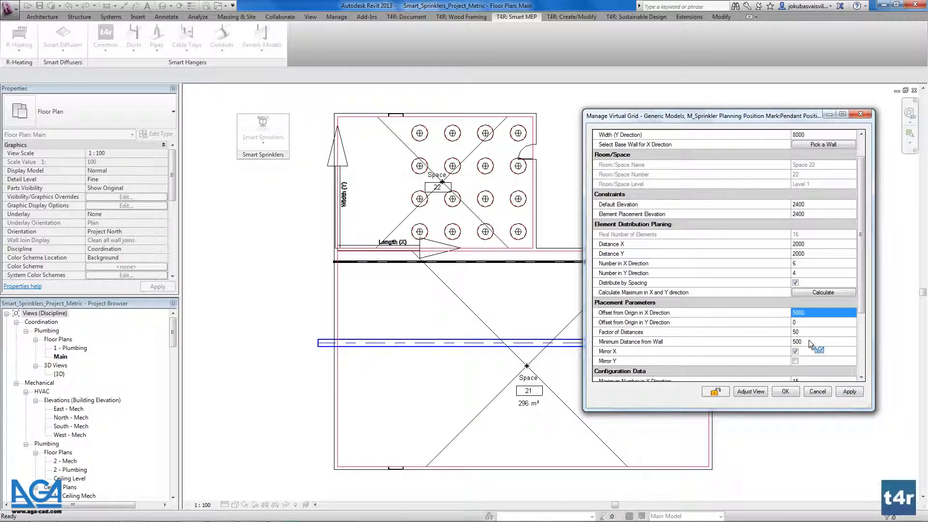
click(849, 391)
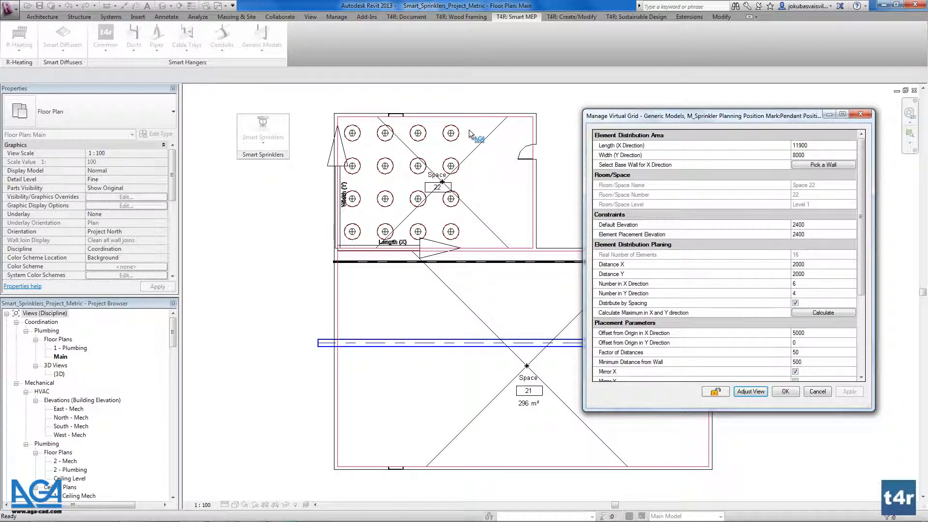
mouse_move(825, 334)
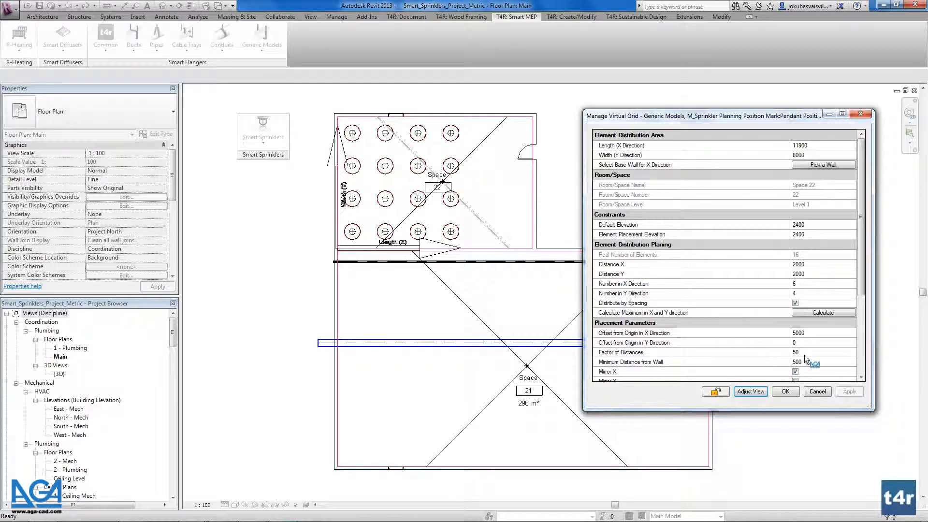
click(823, 352)
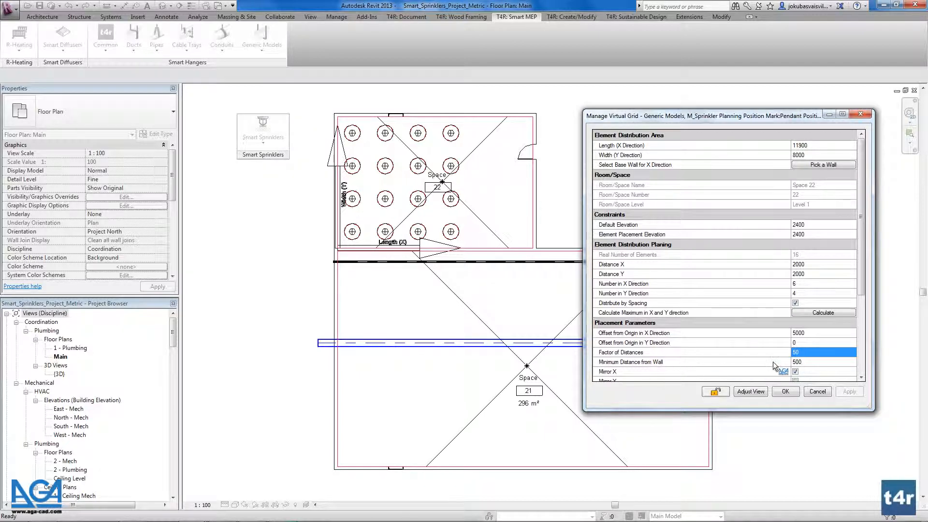
click(824, 361)
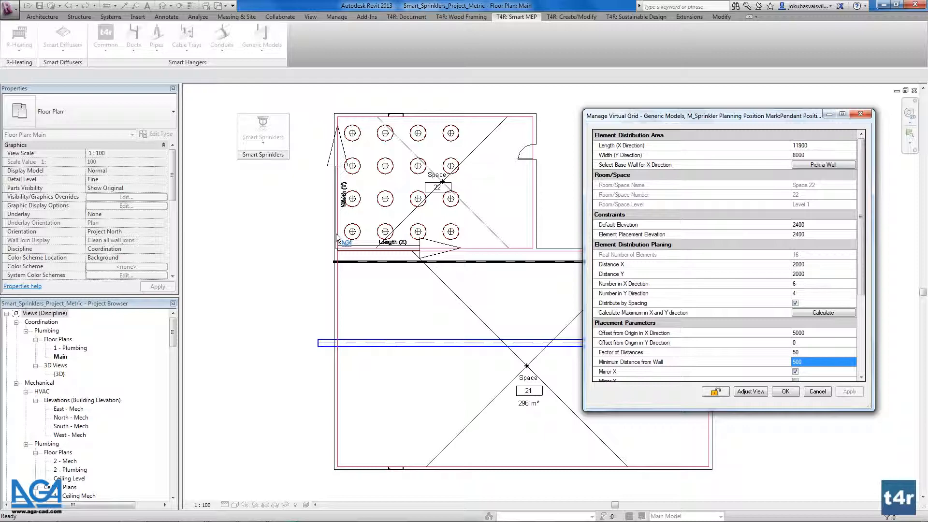
Review the Calculated Data start/end positions and mark counts, returning X offset to 0.
scroll(down, 3)
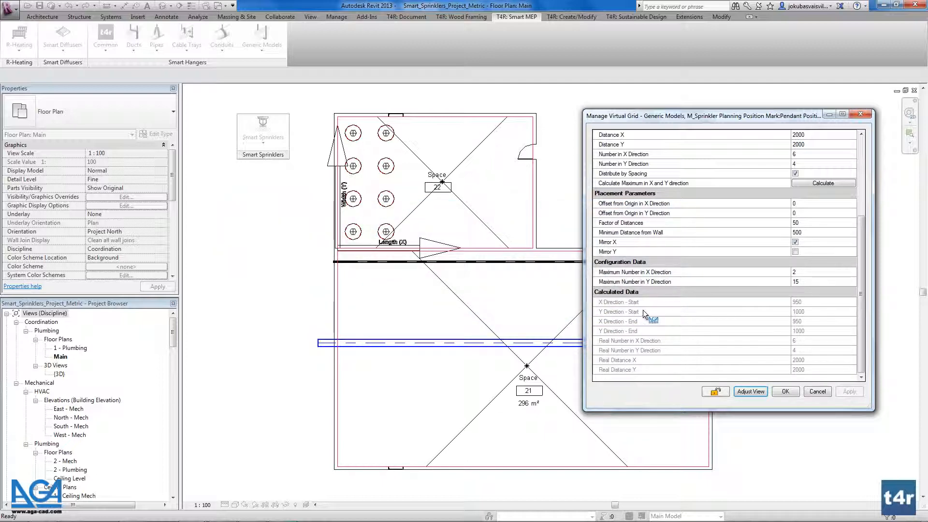
click(638, 302)
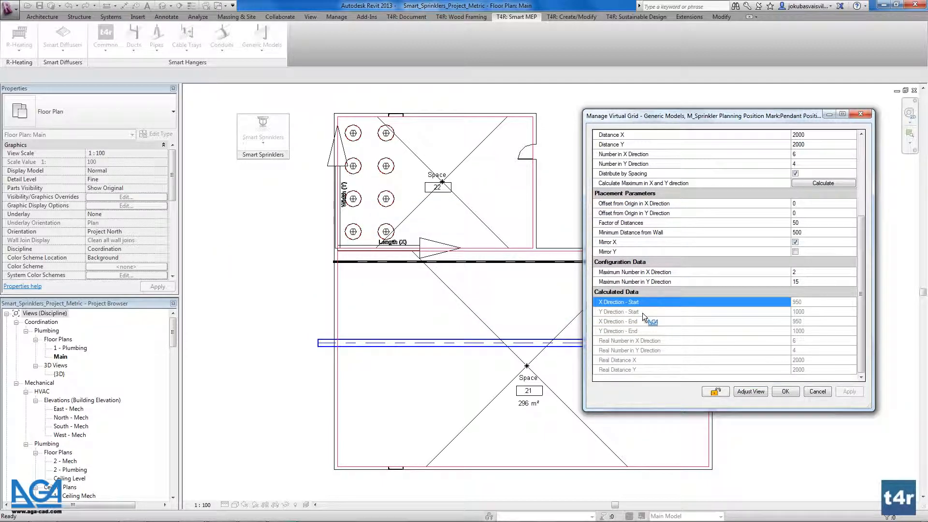
click(633, 311)
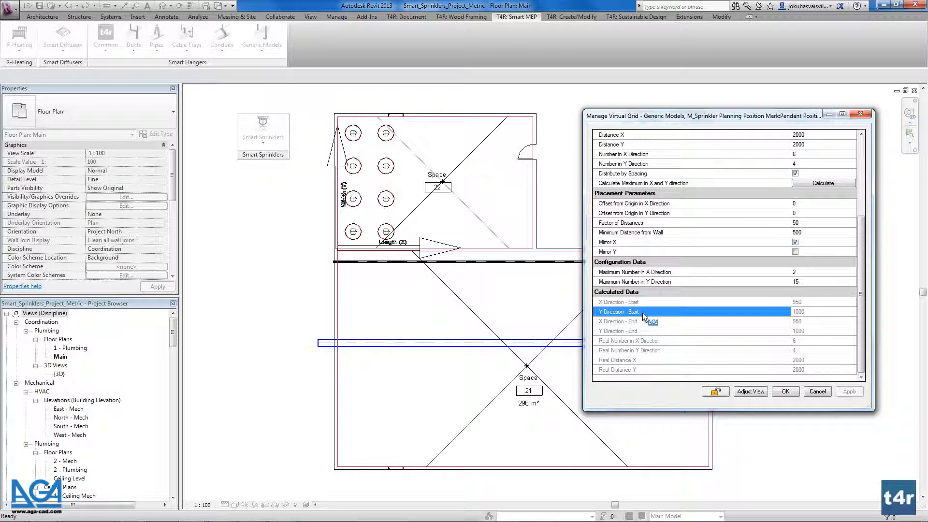
click(626, 331)
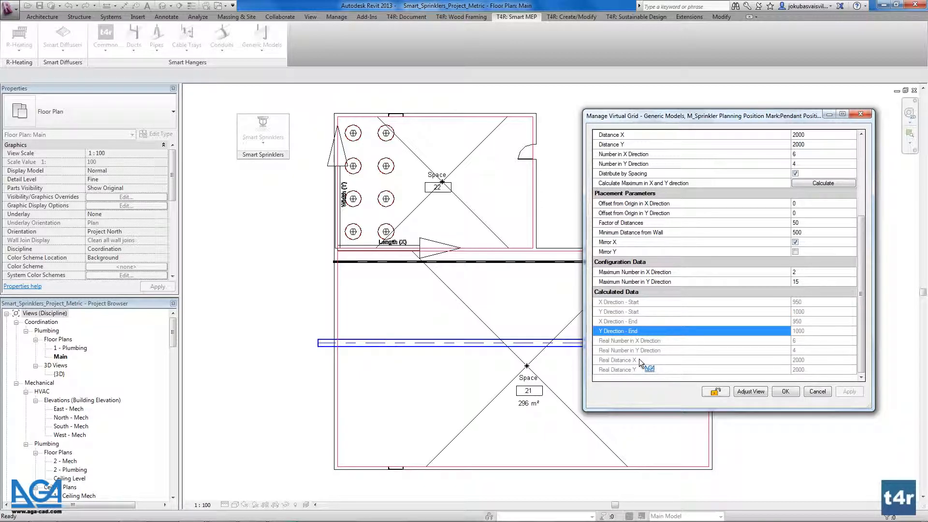
click(629, 341)
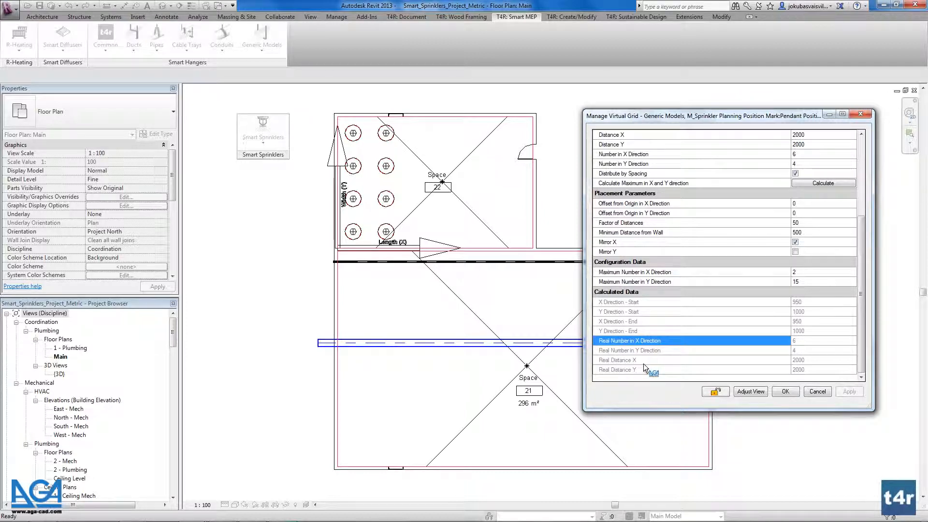
mouse_move(642, 370)
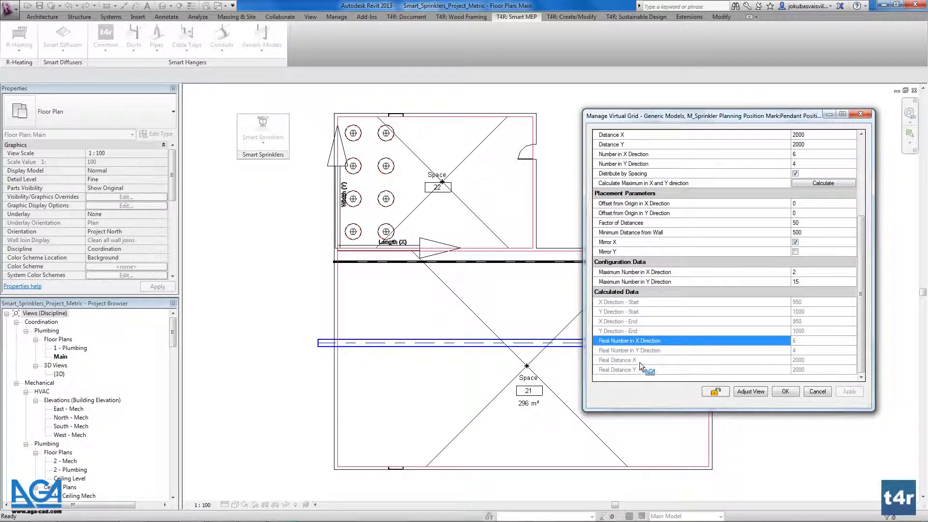
click(617, 360)
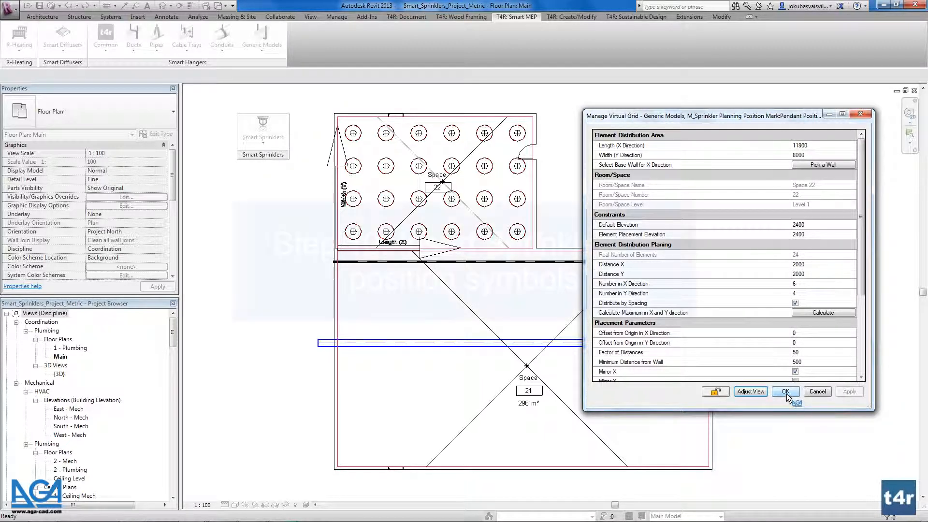
Confirm the grid settings and start Insert Sprinklers to Position Symbols on a selected mark.
click(785, 391)
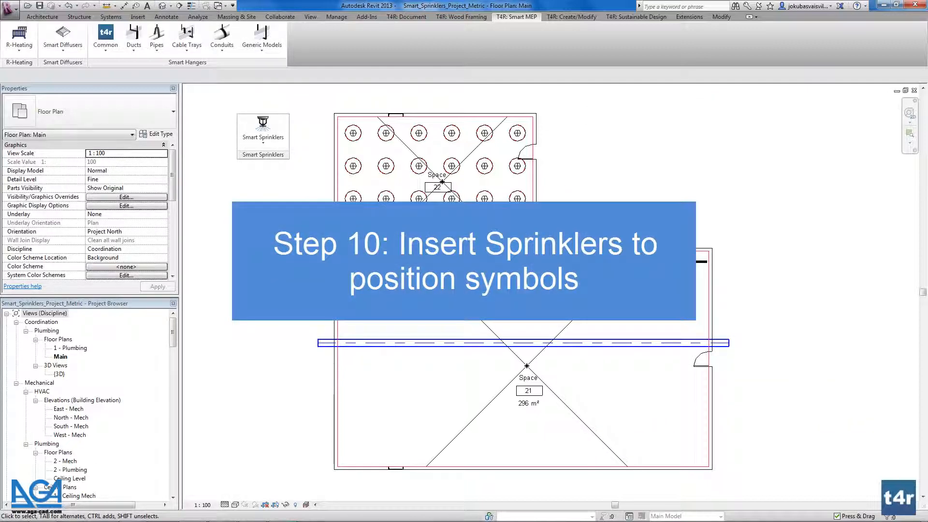
click(353, 132)
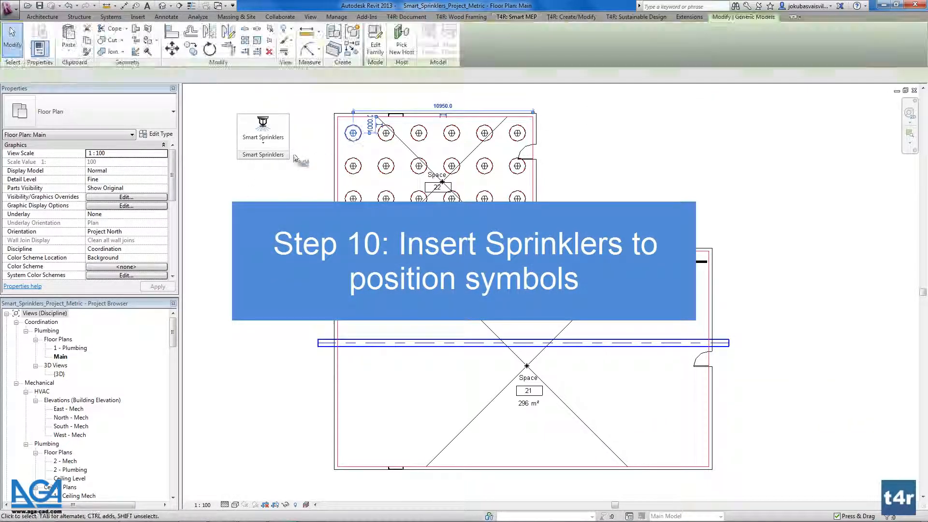
click(263, 127)
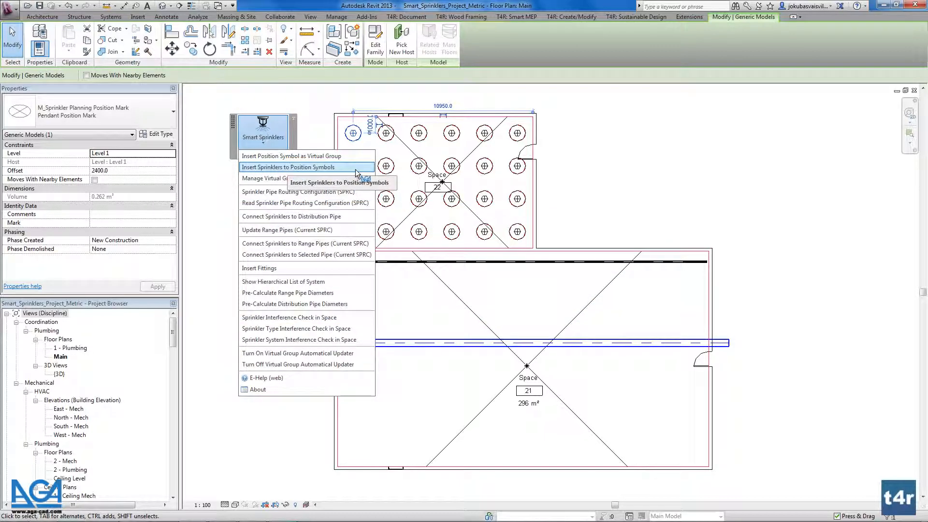
click(288, 166)
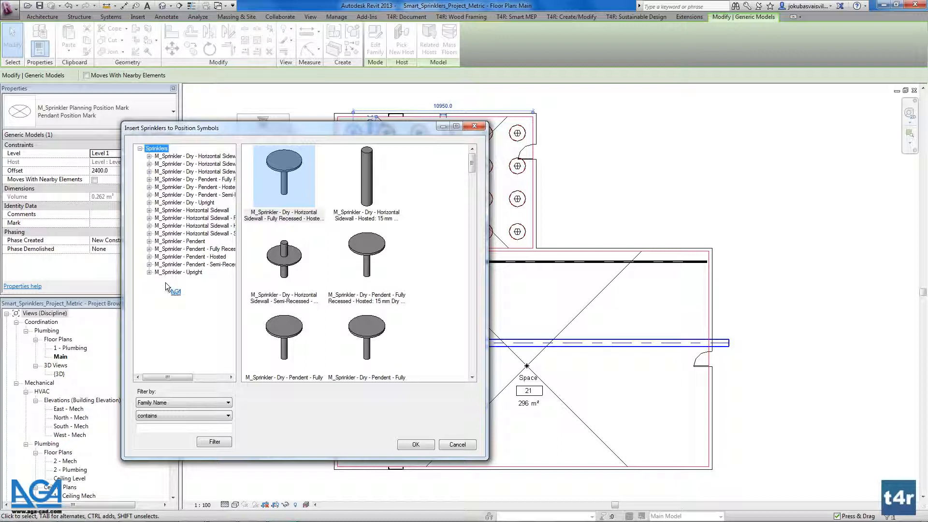
Insert M_Sprinkler - Upright 15 mm sprinklers onto Space 22's position marks.
click(177, 273)
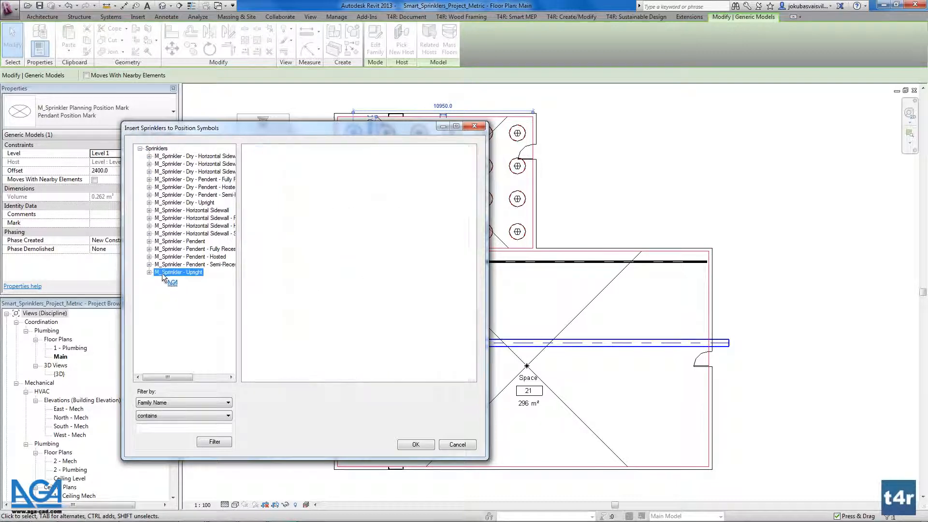
click(416, 444)
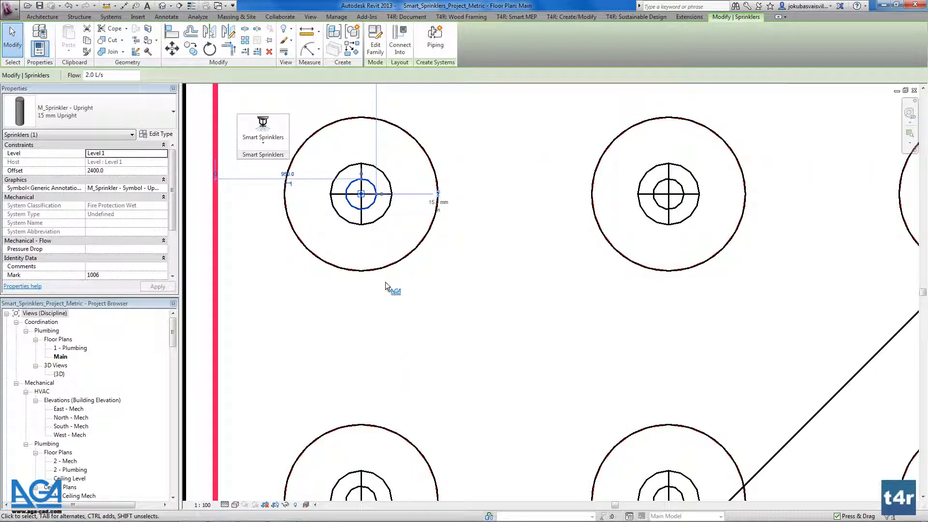
scroll(down, 3)
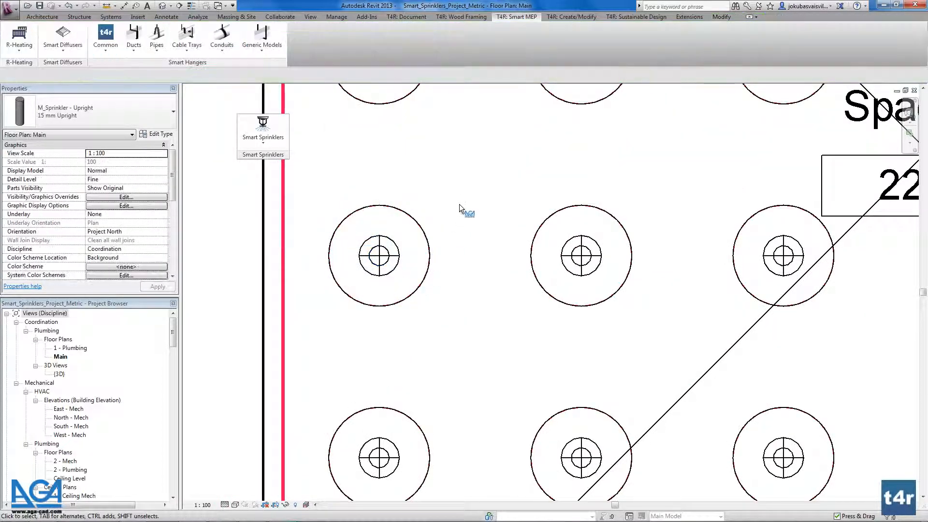
click(262, 130)
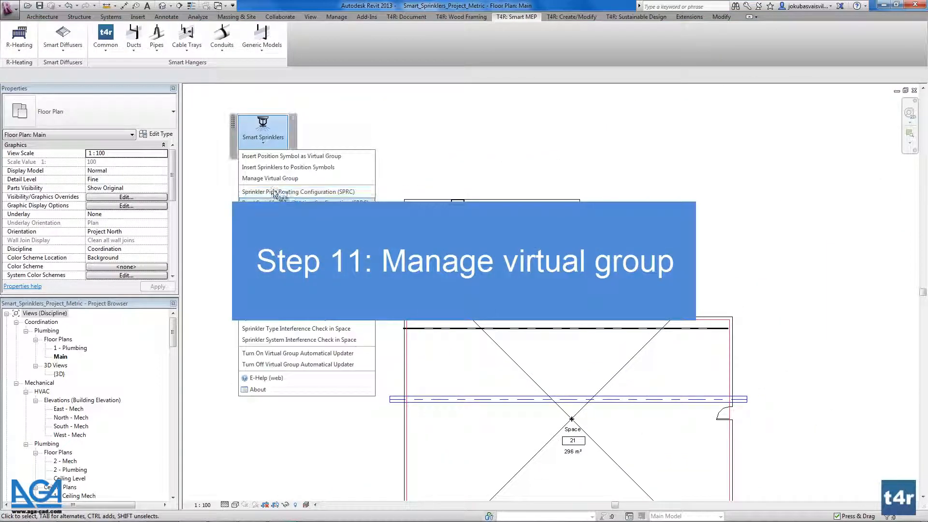
mouse_move(270, 178)
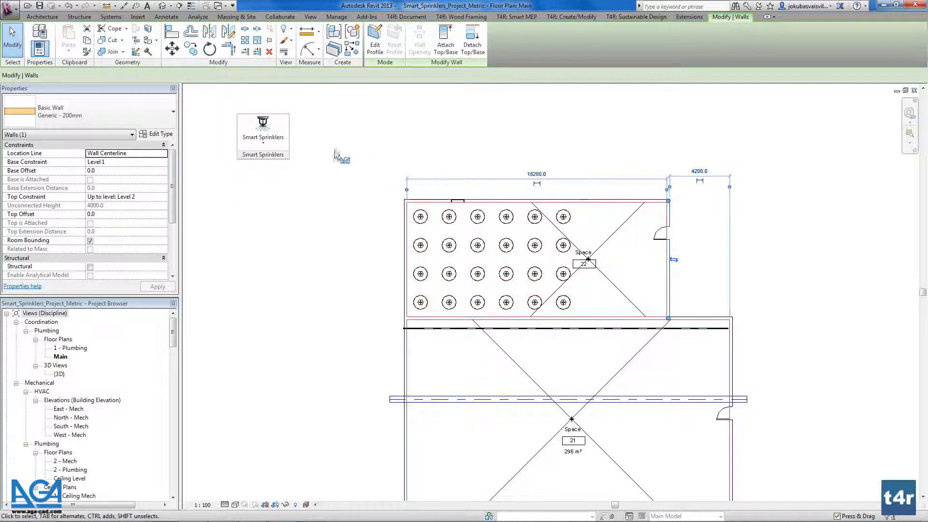
Set Space 22's virtual group to 9 marks in X at 2000 spacing, filling the 18200 room with 36 positions.
click(262, 126)
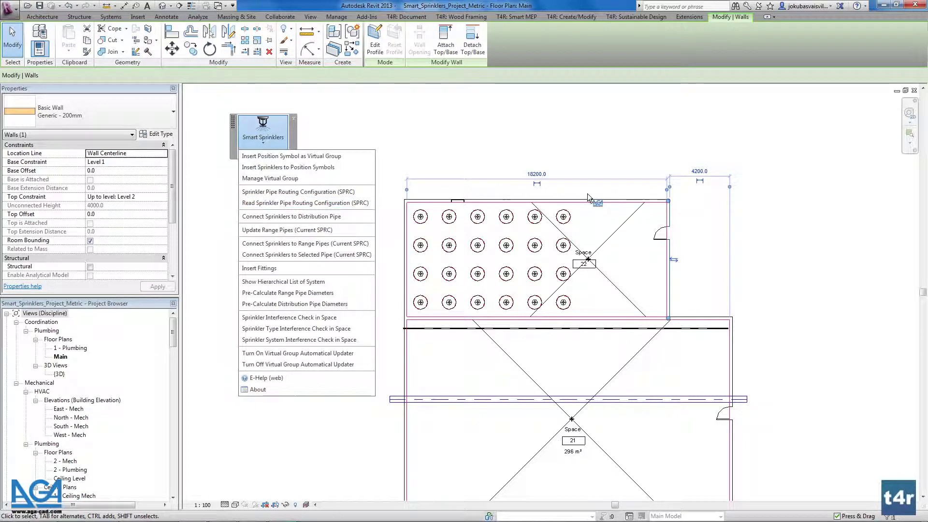
mouse_move(271, 196)
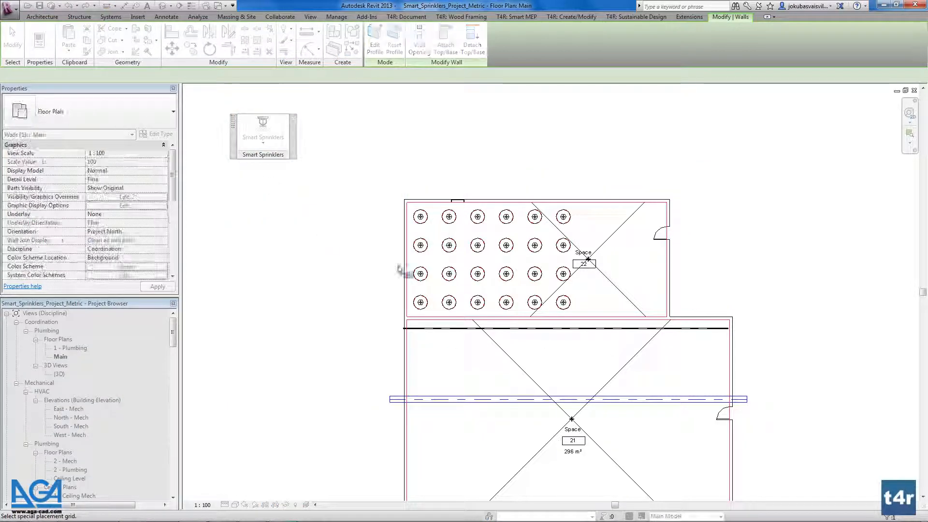
click(534, 273)
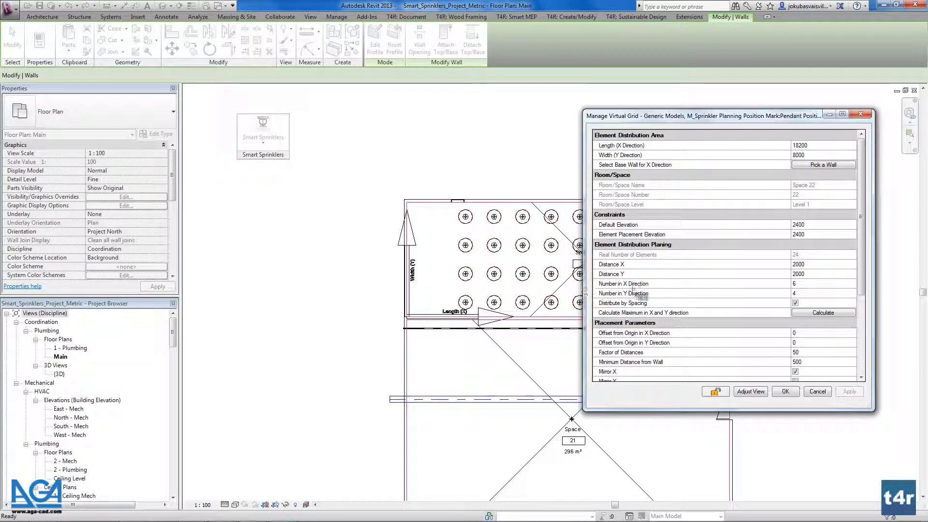
drag(703, 115, 793, 123)
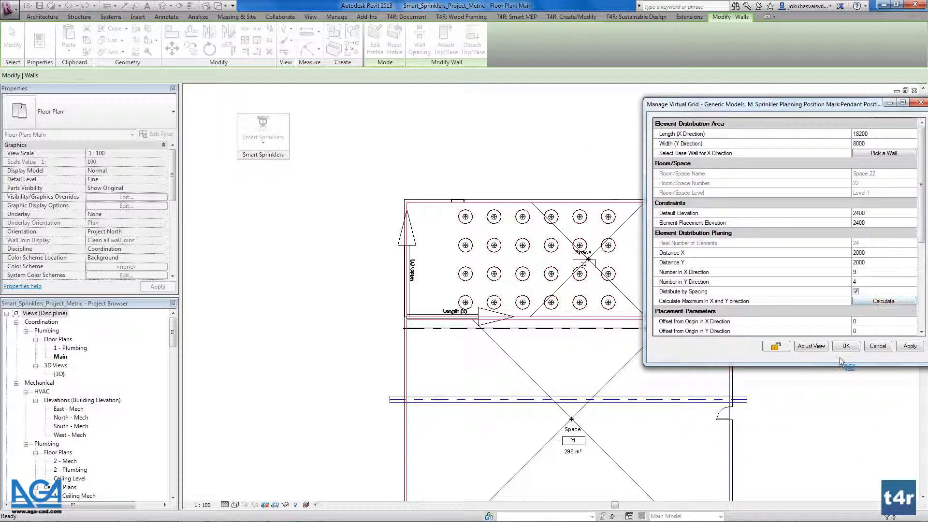
click(884, 301)
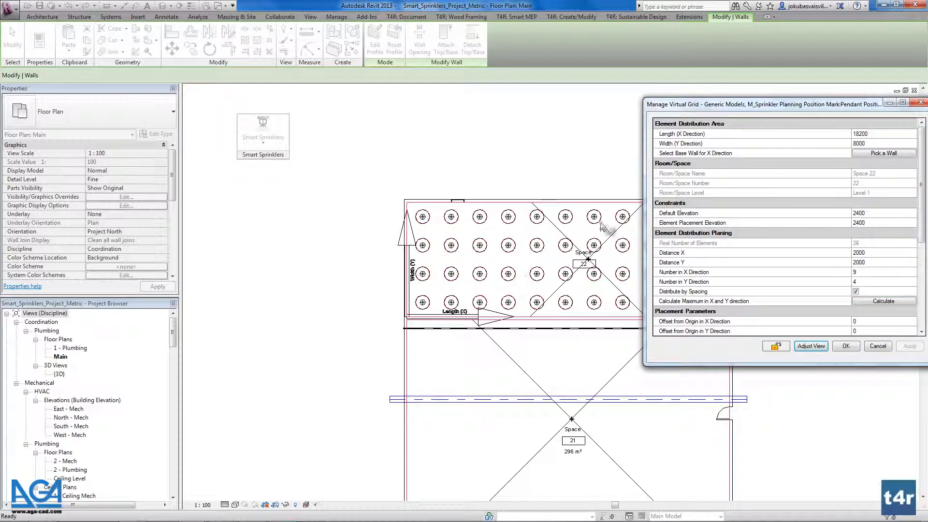
drag(763, 104, 557, 342)
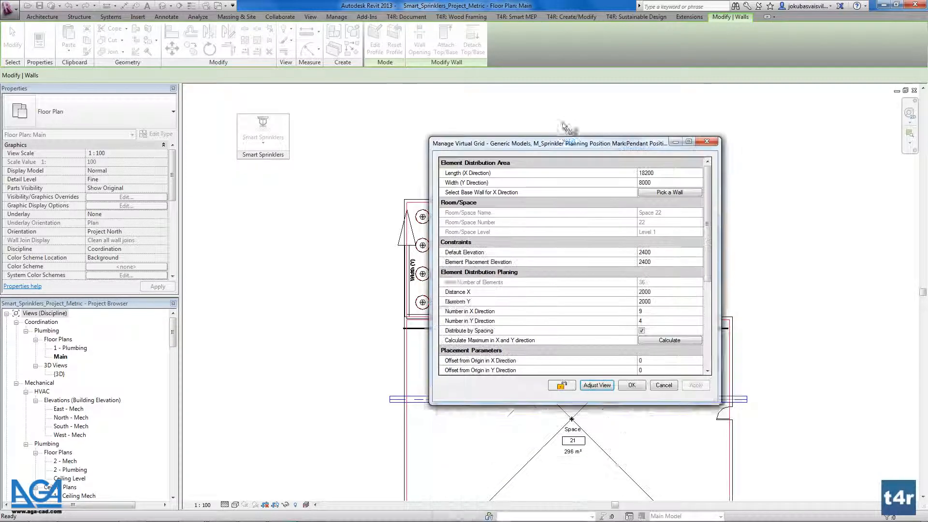
scroll(down, 3)
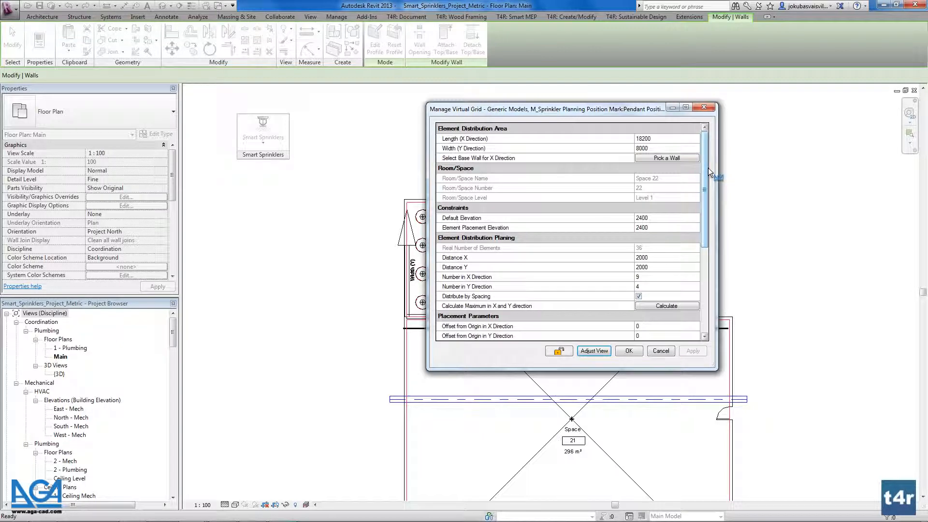
click(628, 351)
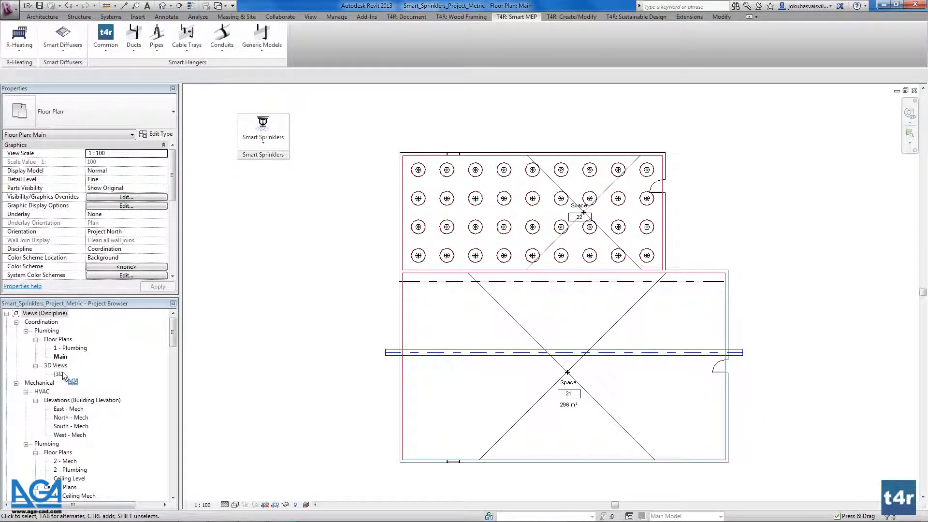
Inspect a 15 mm upright sprinkler at 2400 offset with its spray coverage in the {3D} view.
double_click(58, 373)
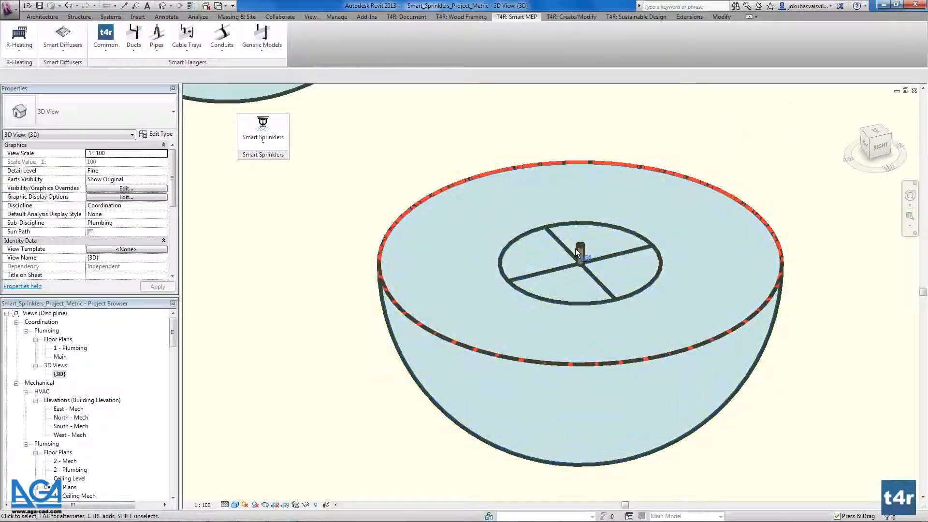
click(580, 255)
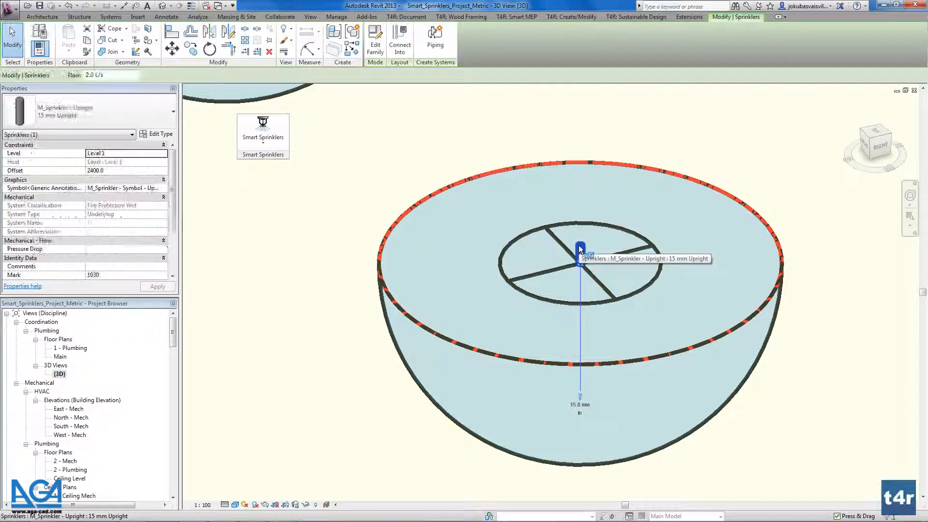